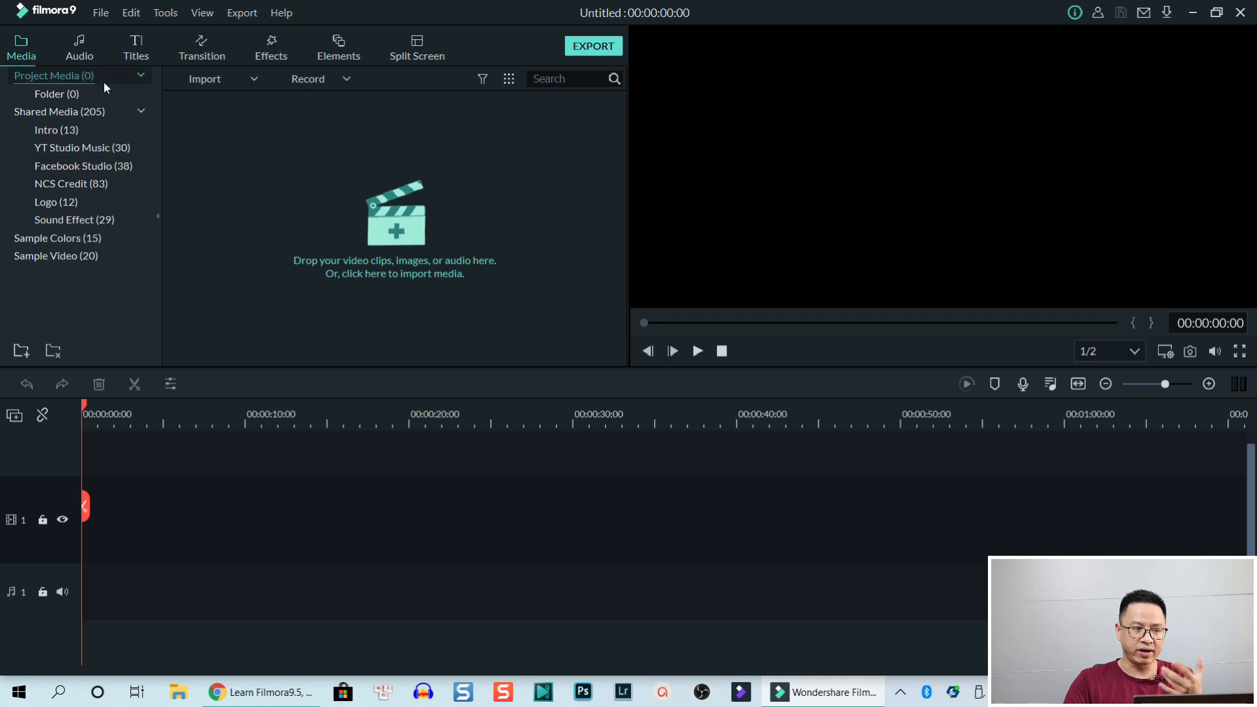
# Switch the library panel to the Titles tab.
pyautogui.click(135, 46)
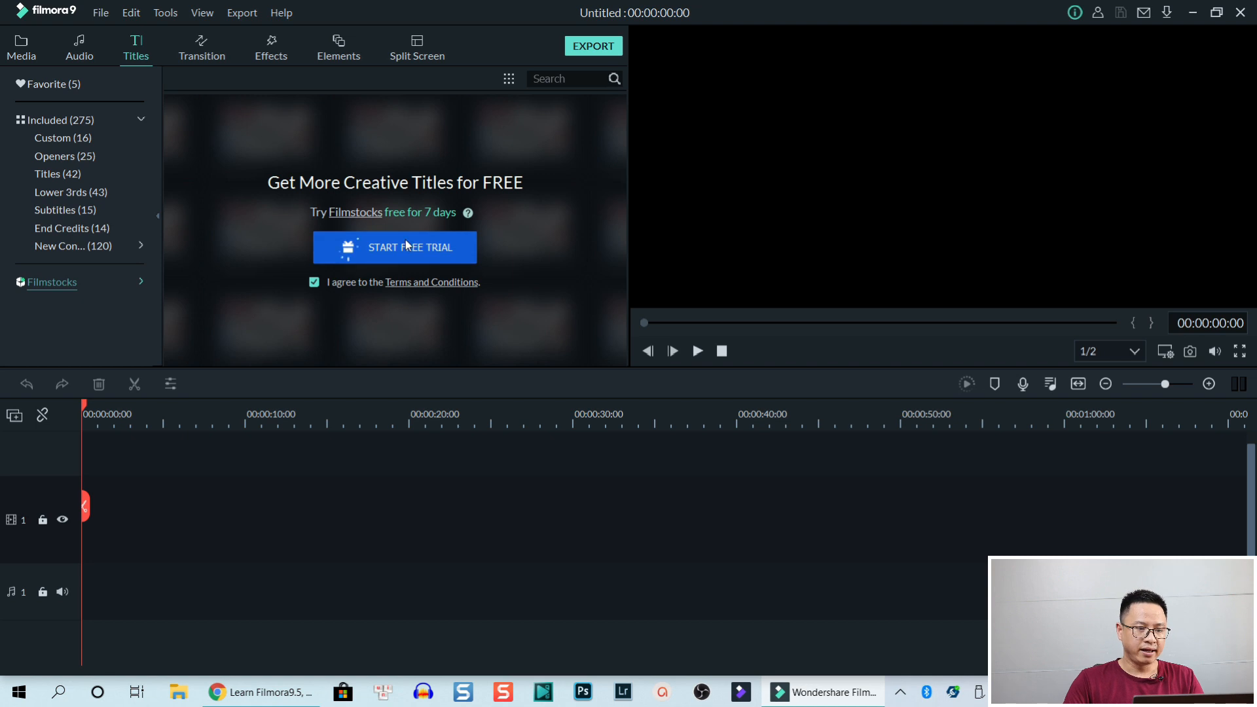
pyautogui.moveTo(434, 210)
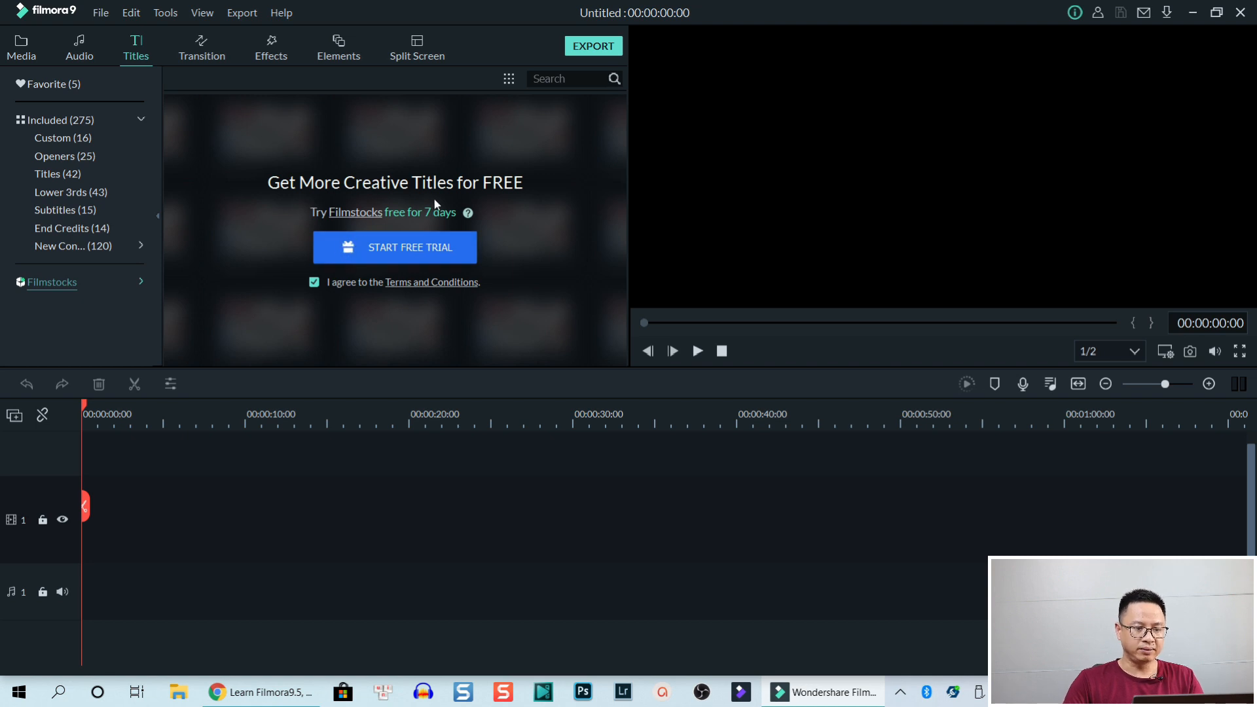
pyautogui.moveTo(495, 200)
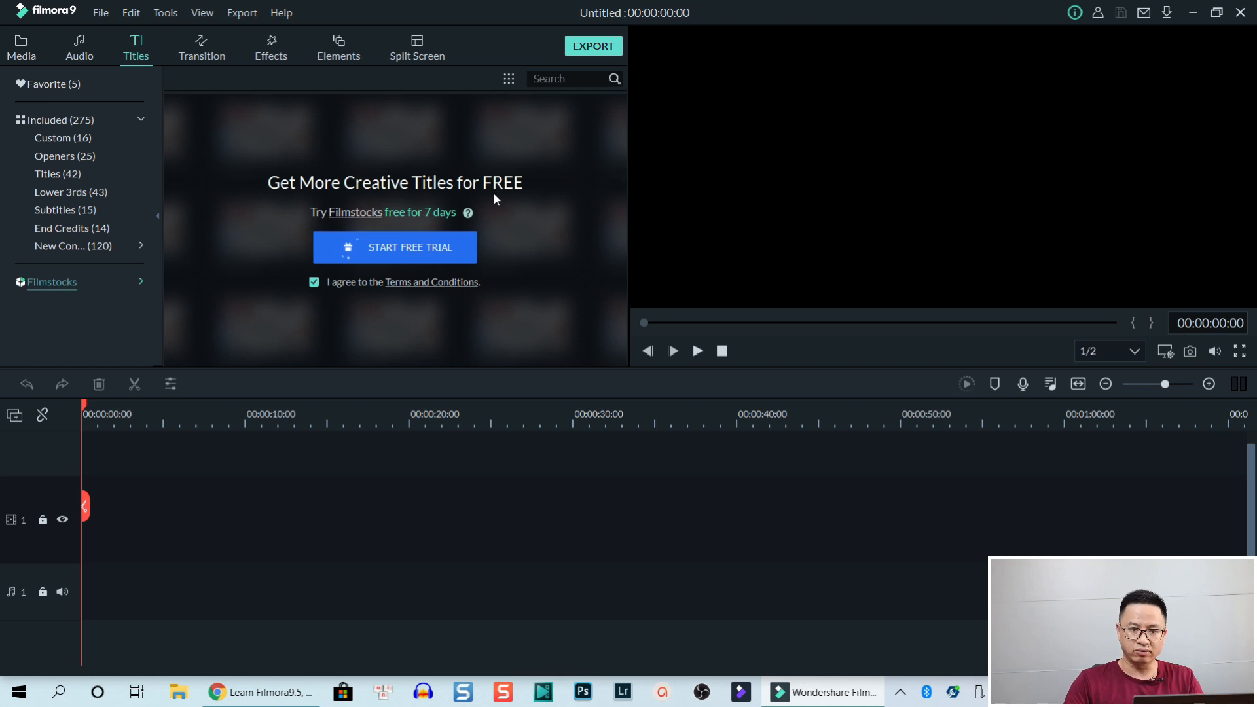
pyautogui.moveTo(1098, 12)
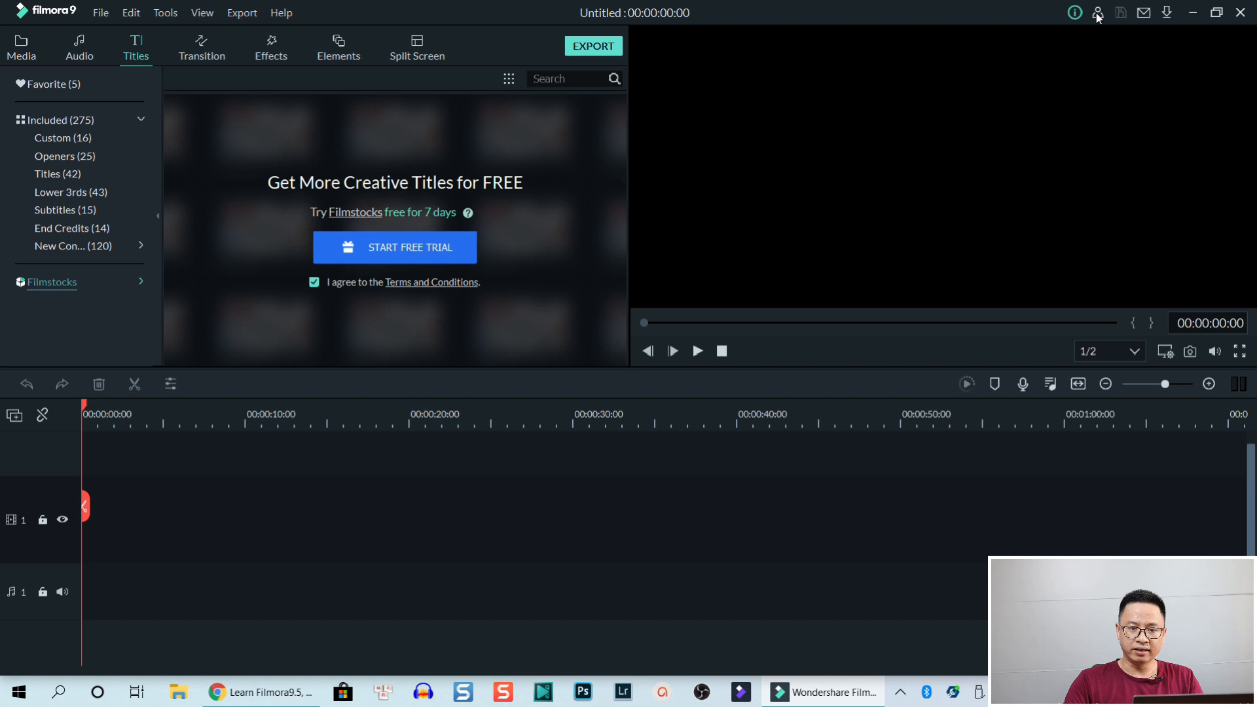
# Open My Effects from the account panel to view the Filmstocks downloads.
pyautogui.click(1096, 13)
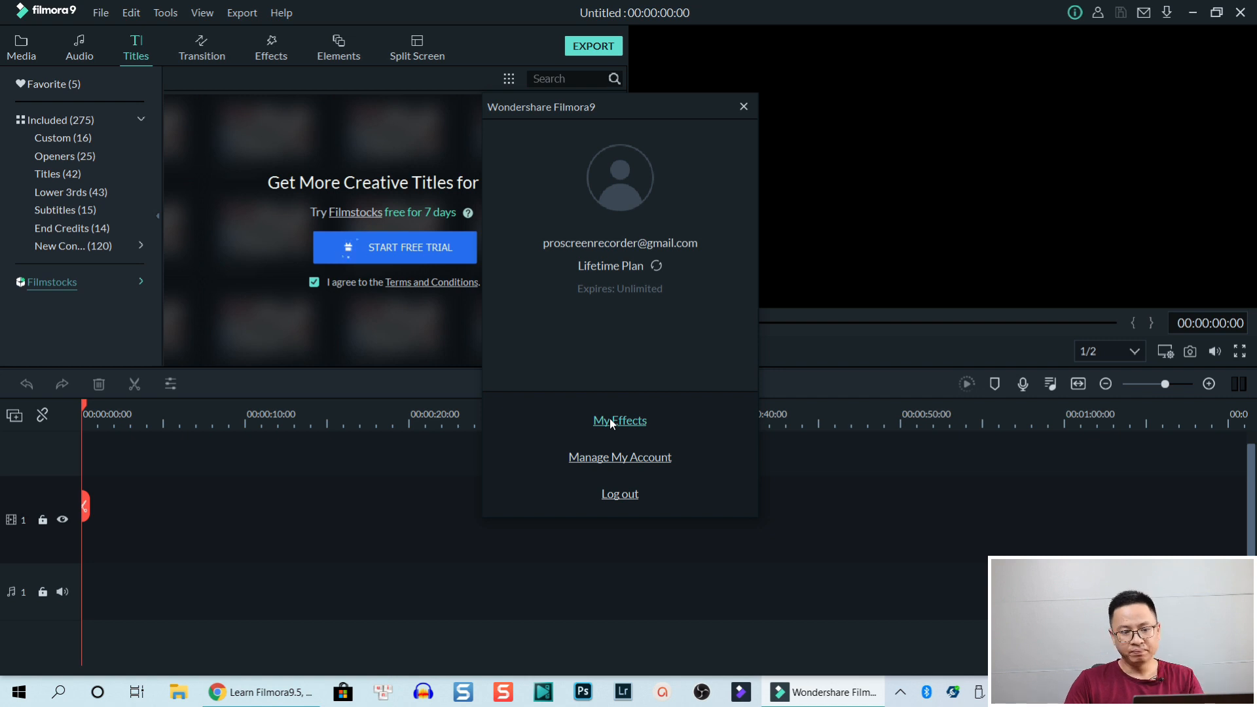
pyautogui.click(627, 420)
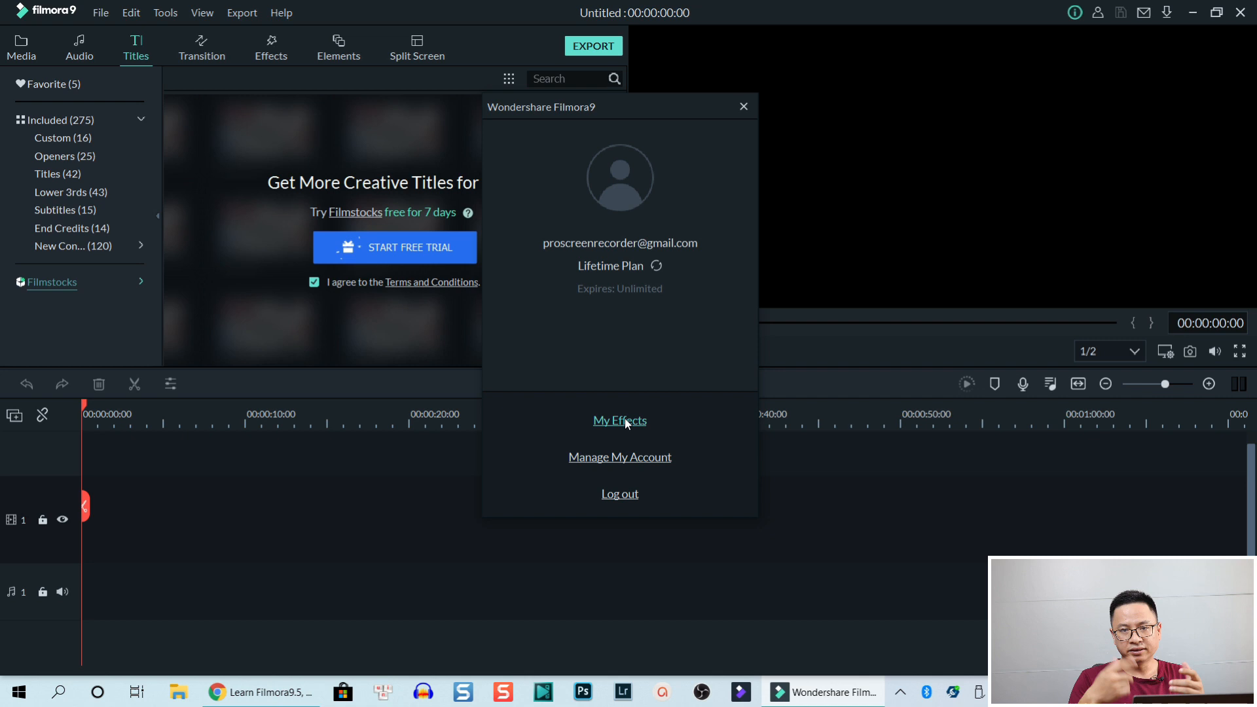
pyautogui.click(620, 421)
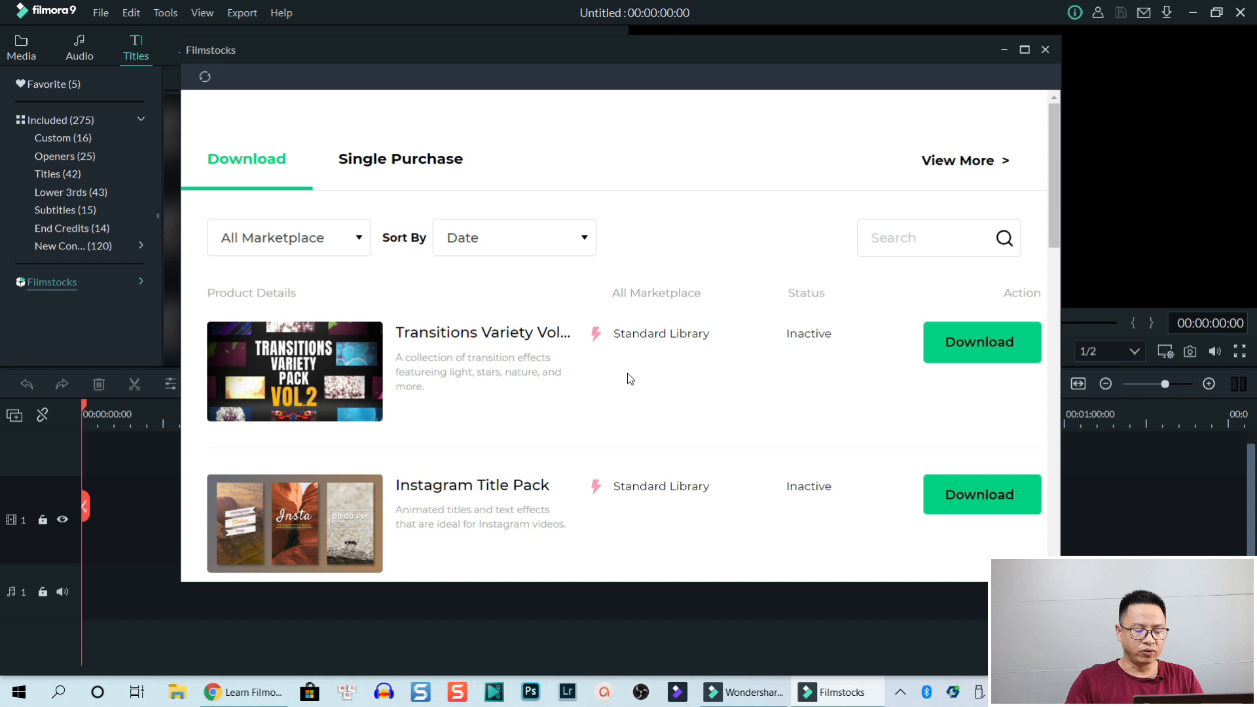
# Follow View More to the online Filmstock Filmora Effects catalogue.
pyautogui.scroll(-3)
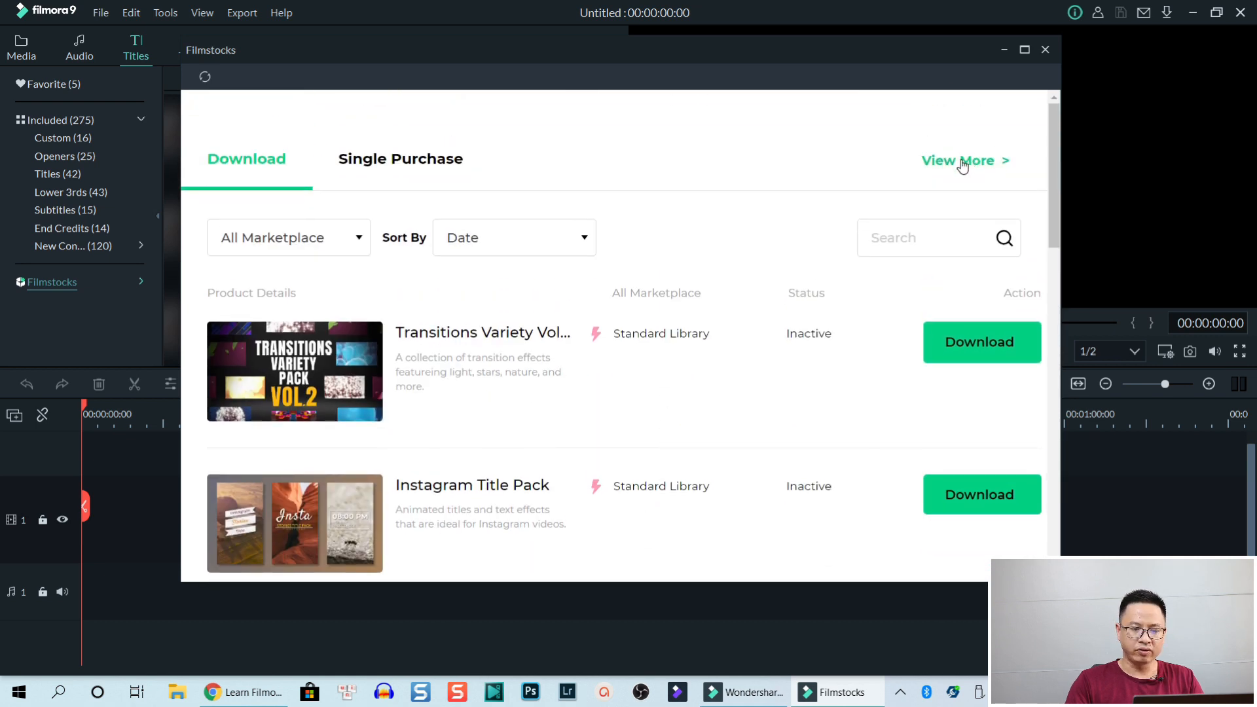
pyautogui.click(960, 160)
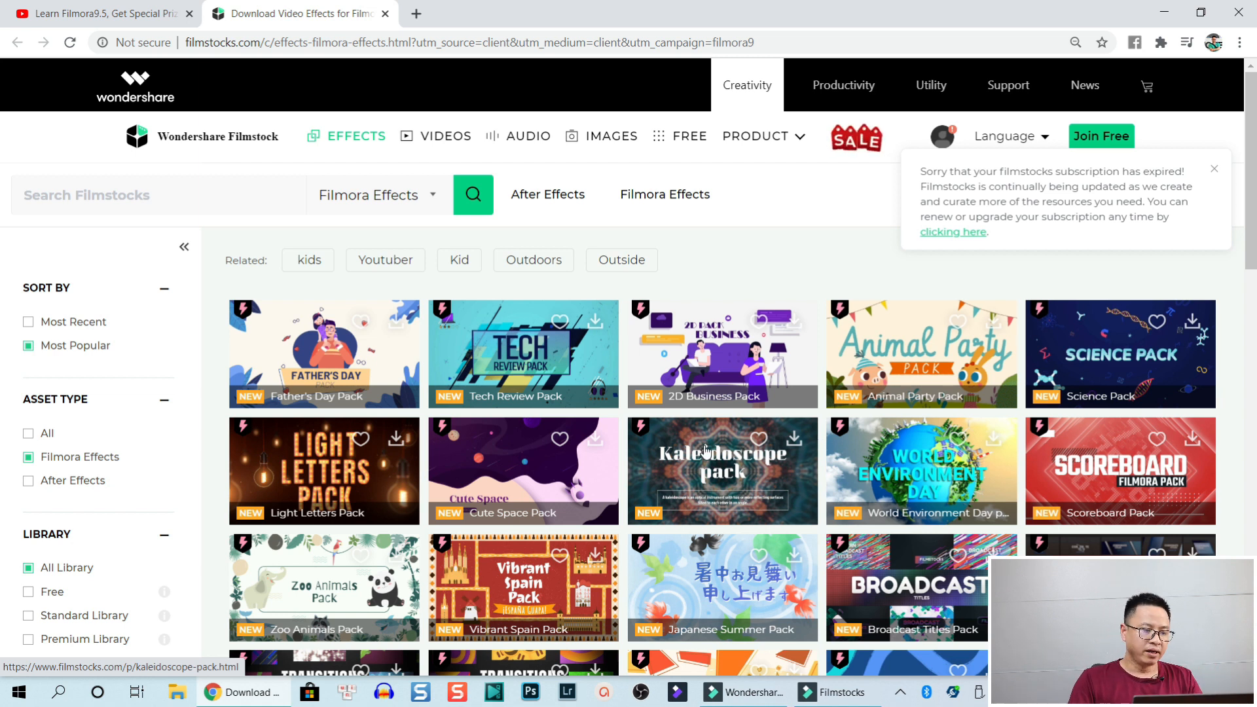
# Dismiss the expired-subscription notice, filter to free packs, and hand a download to EffectsInstaller.
pyautogui.click(1214, 168)
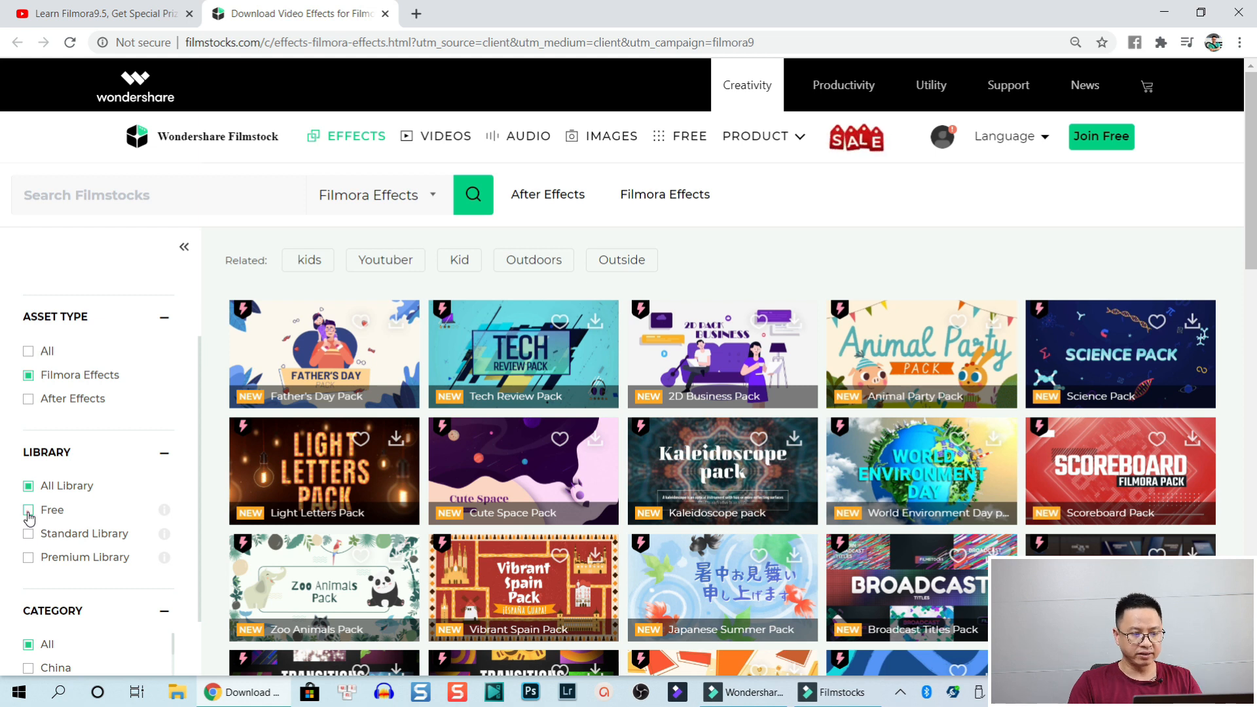
pyautogui.click(28, 510)
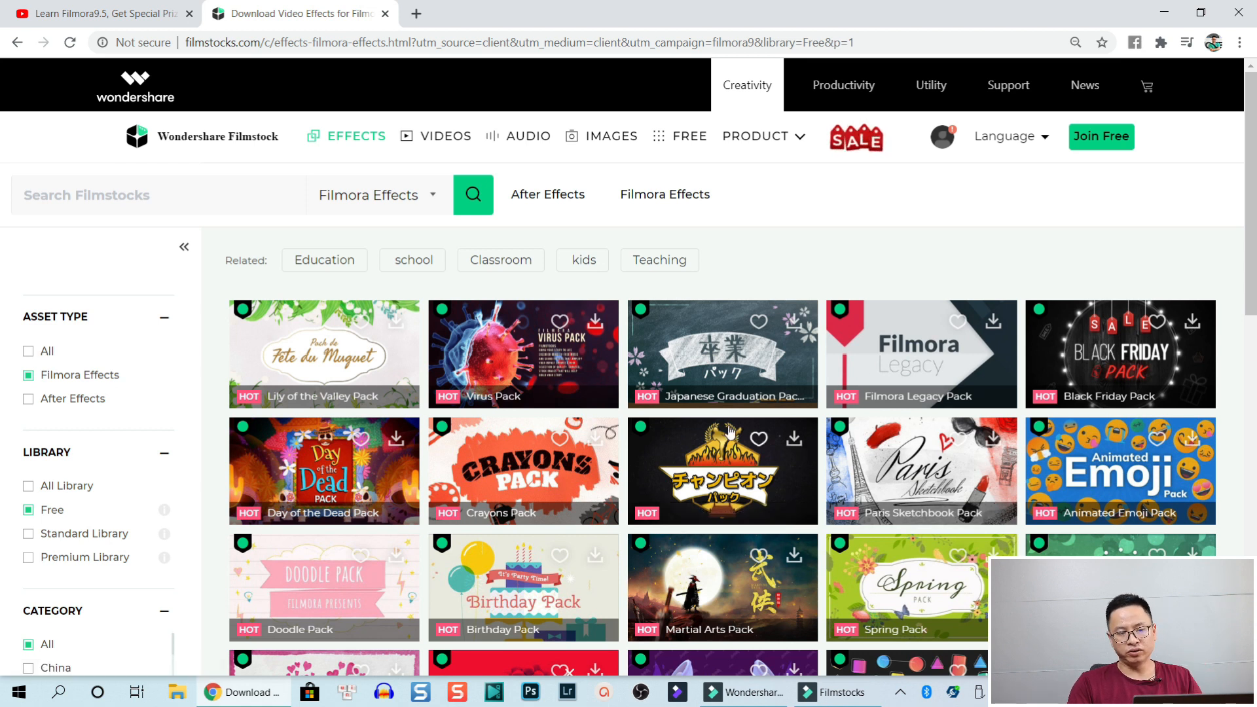
pyautogui.scroll(-3)
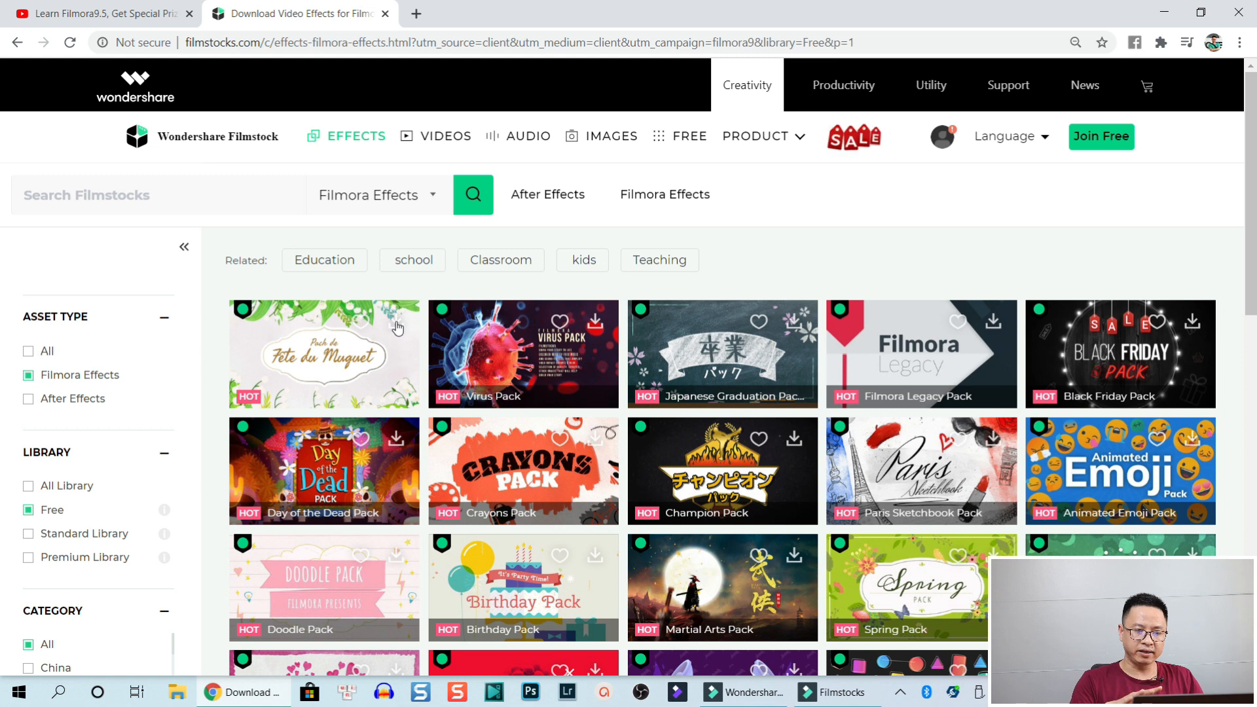
pyautogui.moveTo(396, 326)
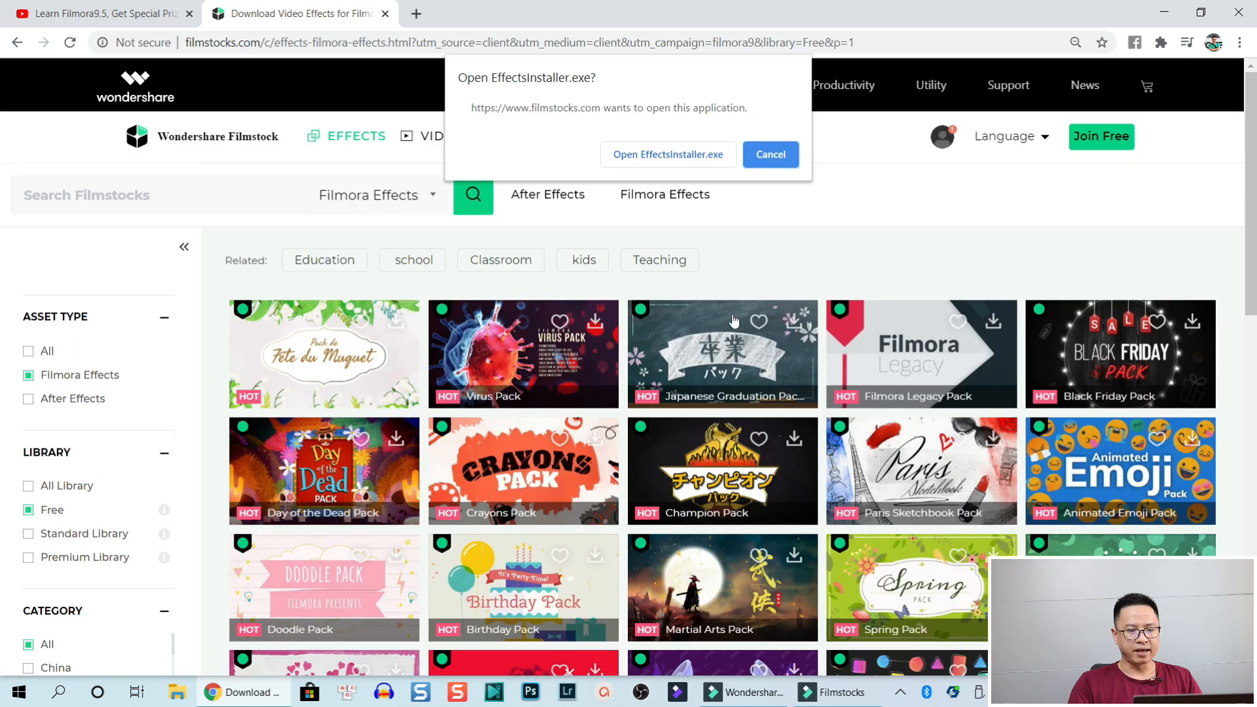
pyautogui.click(667, 154)
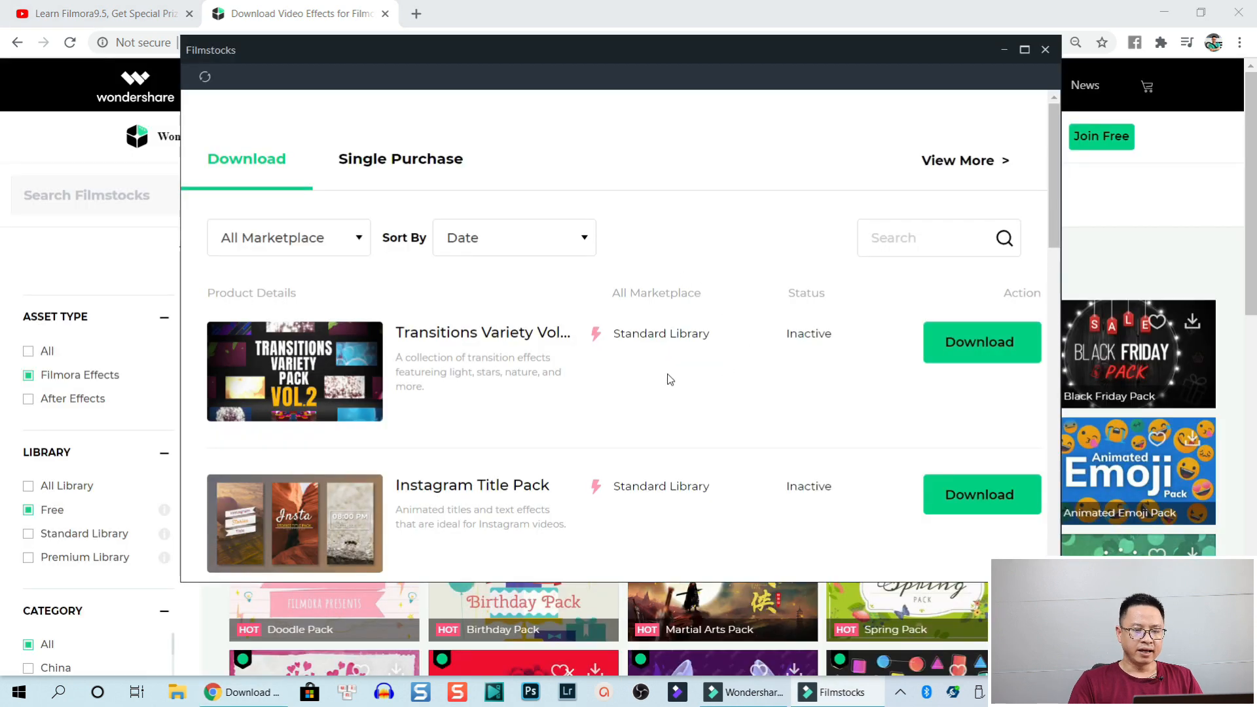
# Close the Filmstocks window while the Lily of the Valley Pack downloads.
pyautogui.click(982, 342)
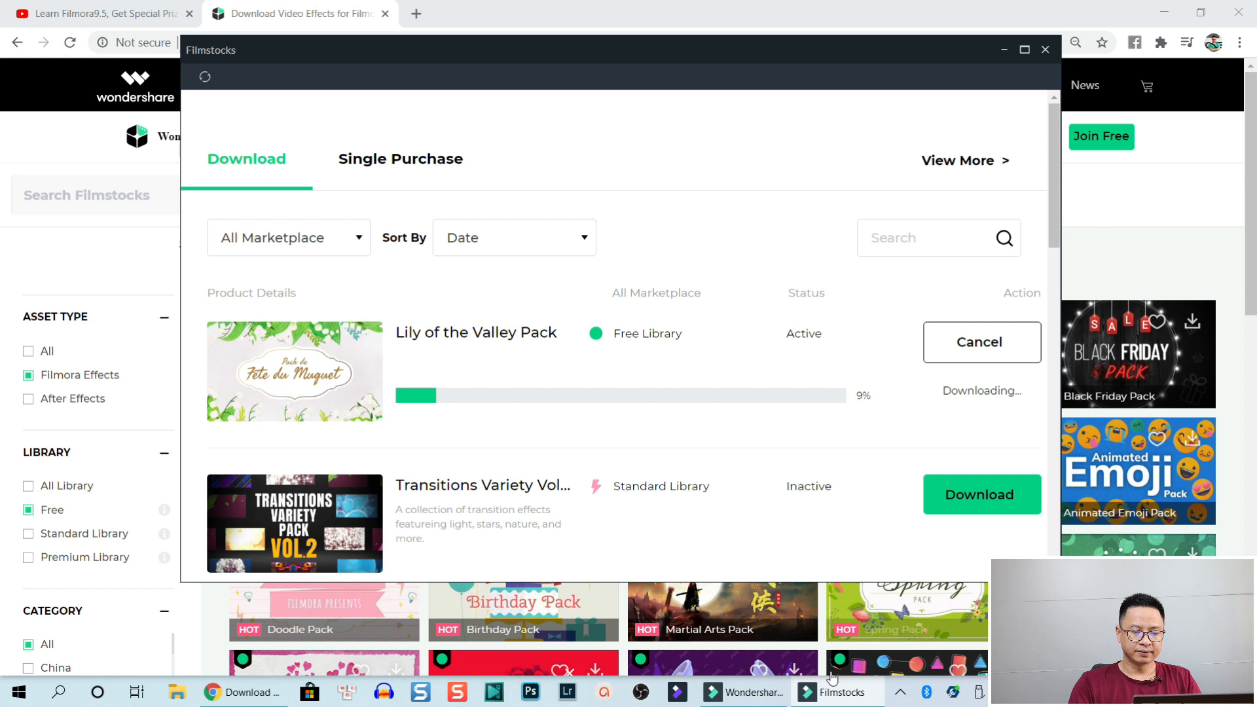
pyautogui.moveTo(853, 430)
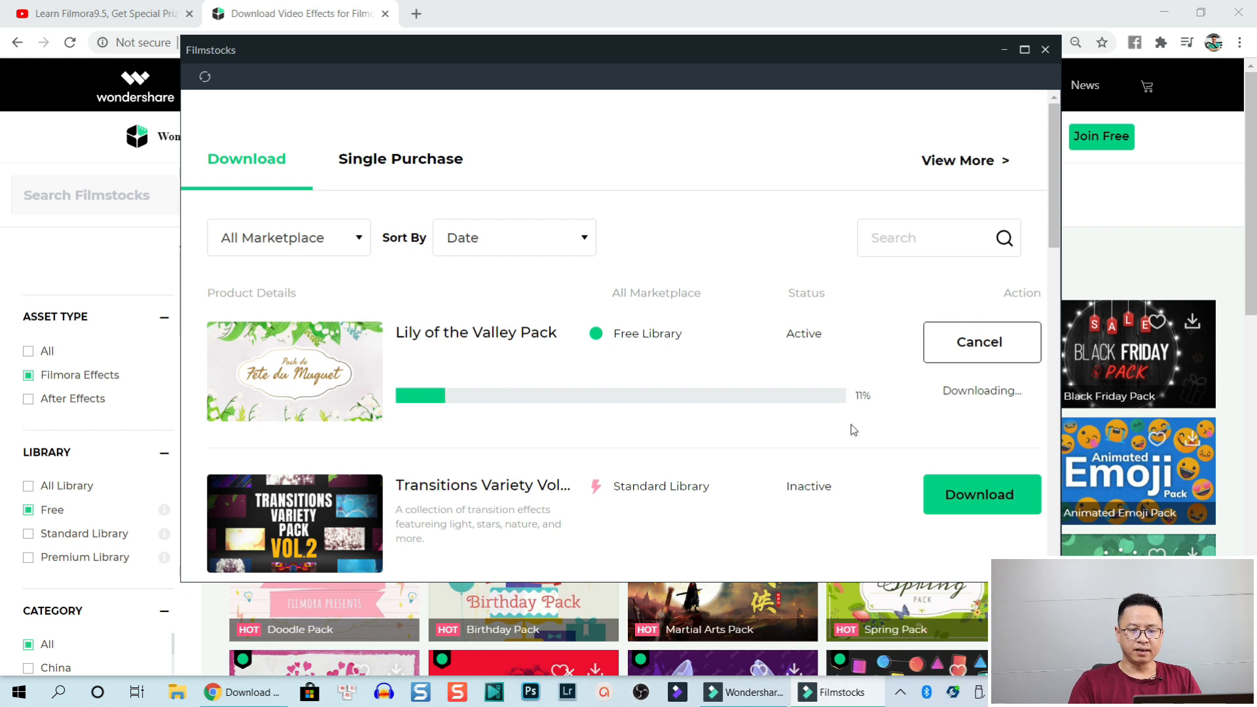
pyautogui.moveTo(929, 397)
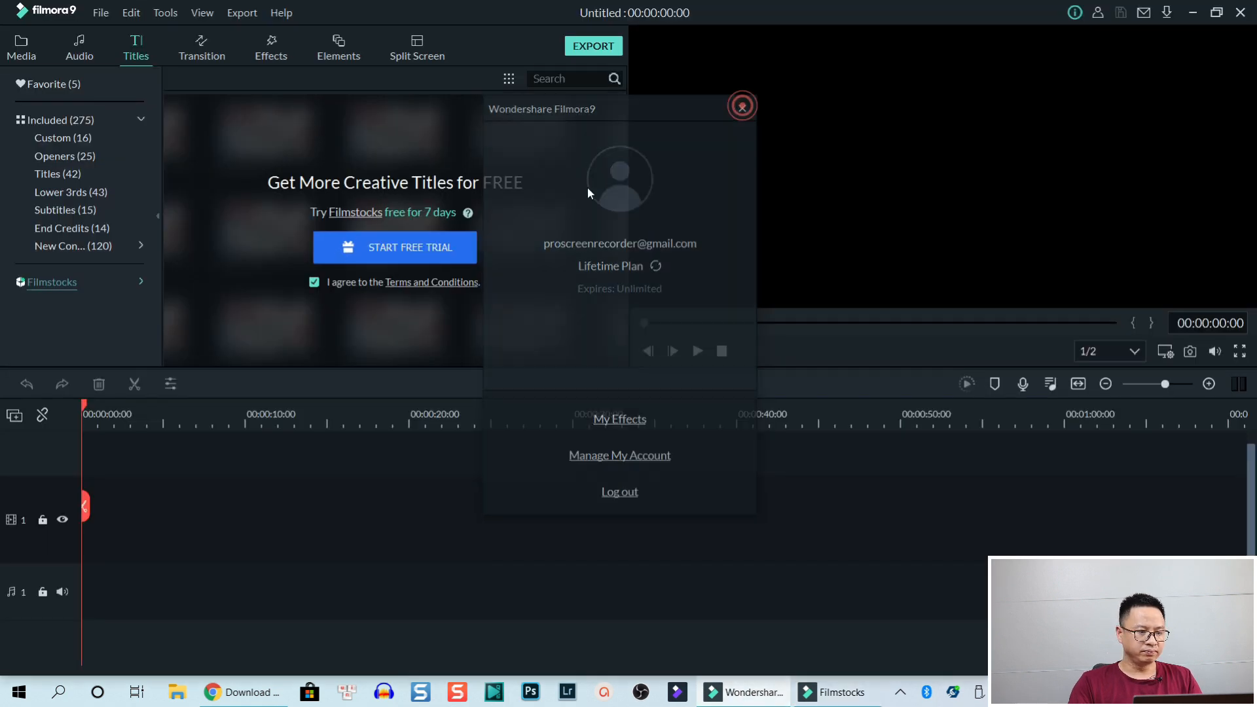
# Check Effects and Elements for new packs, then select Instagram Title Pack (28) under Titles.
pyautogui.click(742, 106)
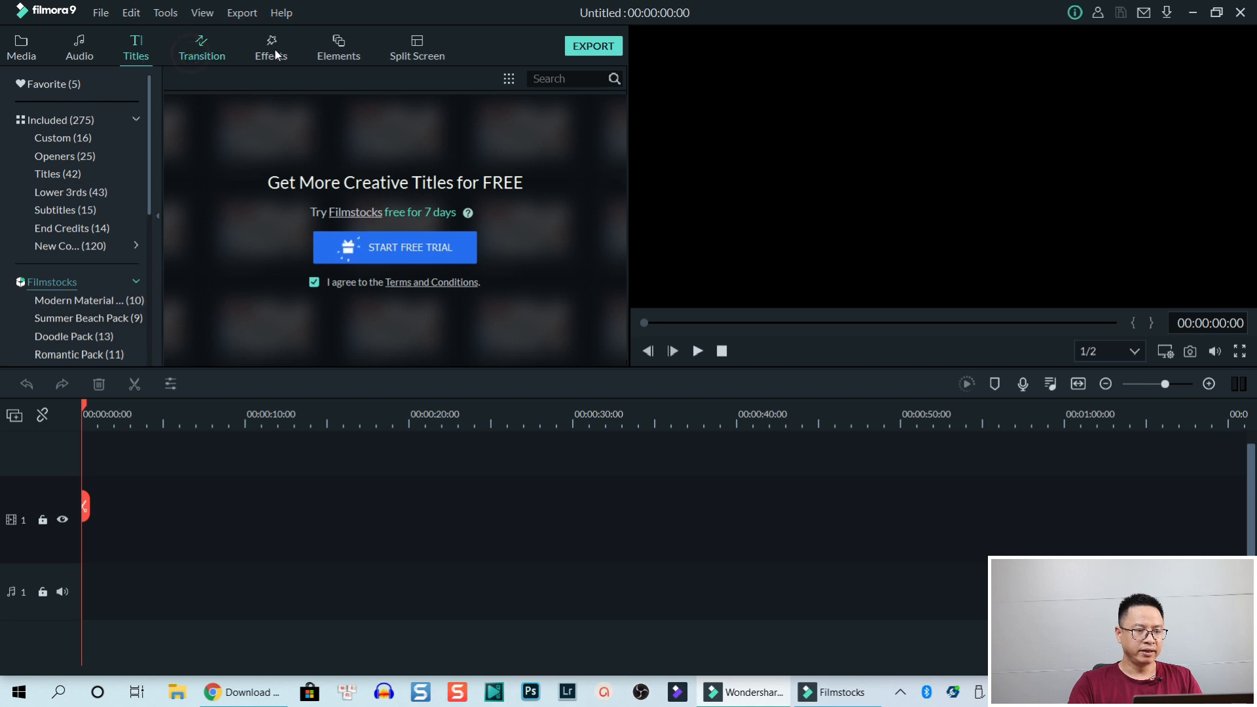
pyautogui.click(270, 45)
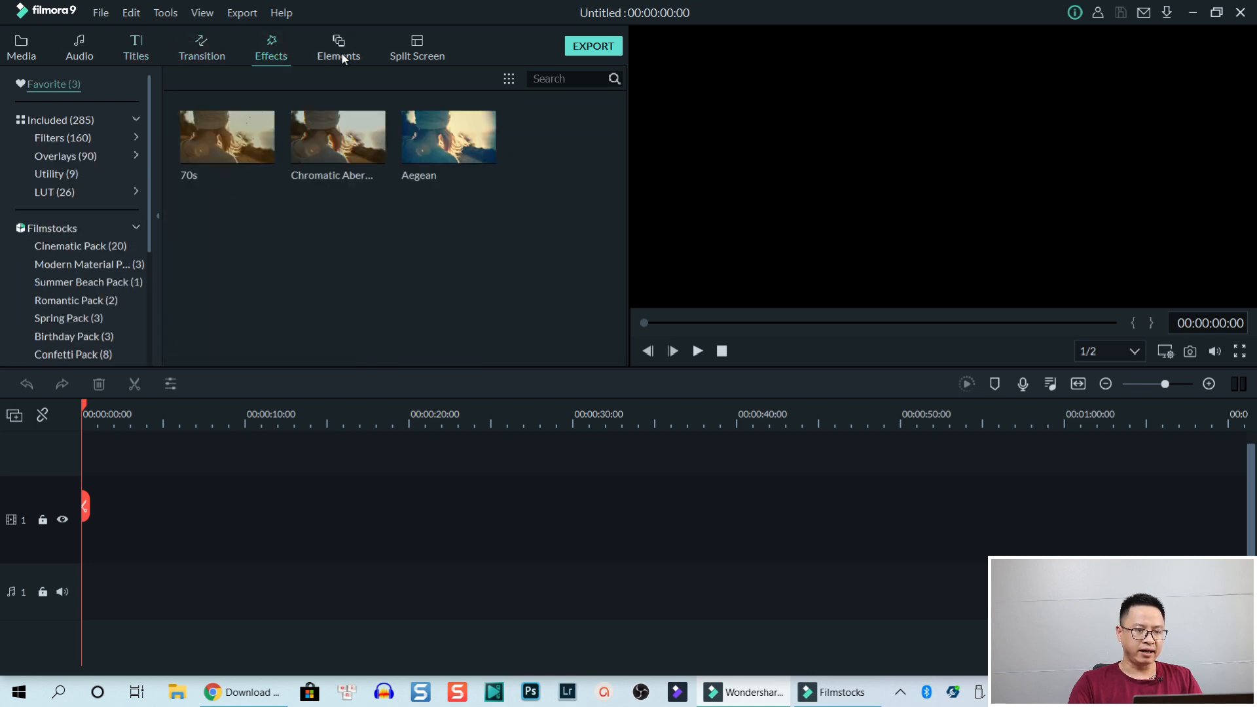
pyautogui.click(339, 46)
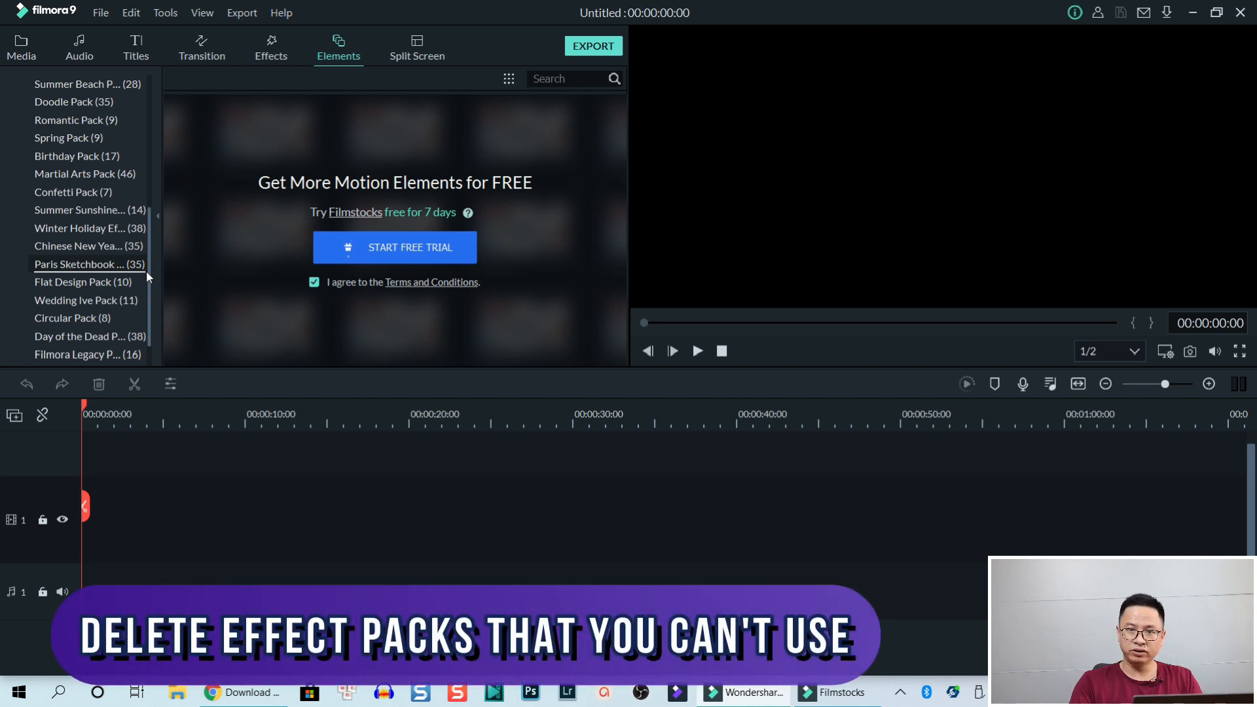
pyautogui.scroll(-3)
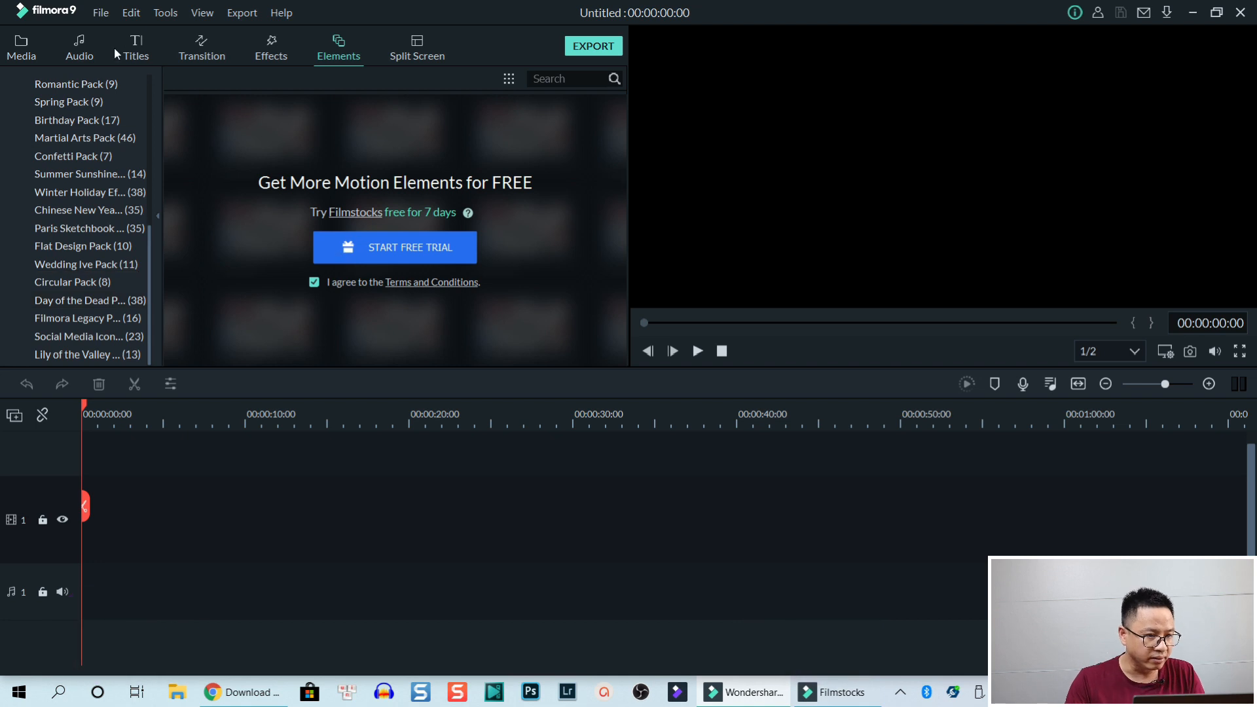
pyautogui.click(136, 46)
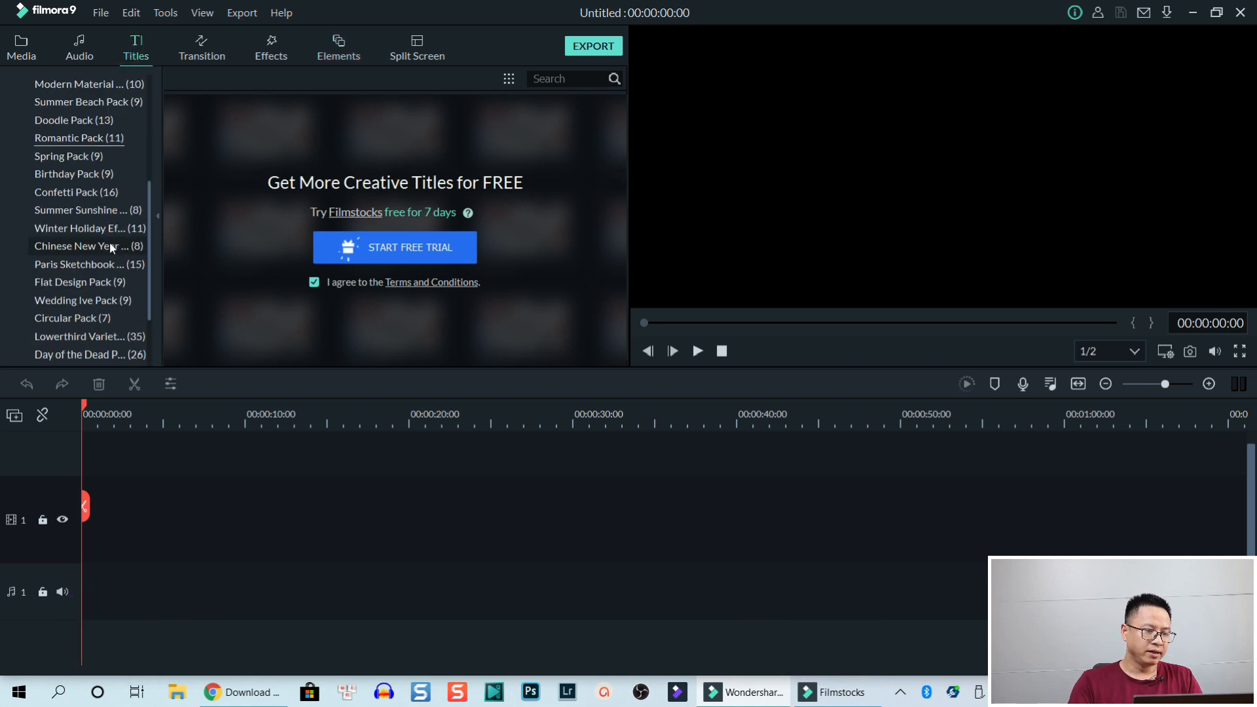
pyautogui.scroll(-3)
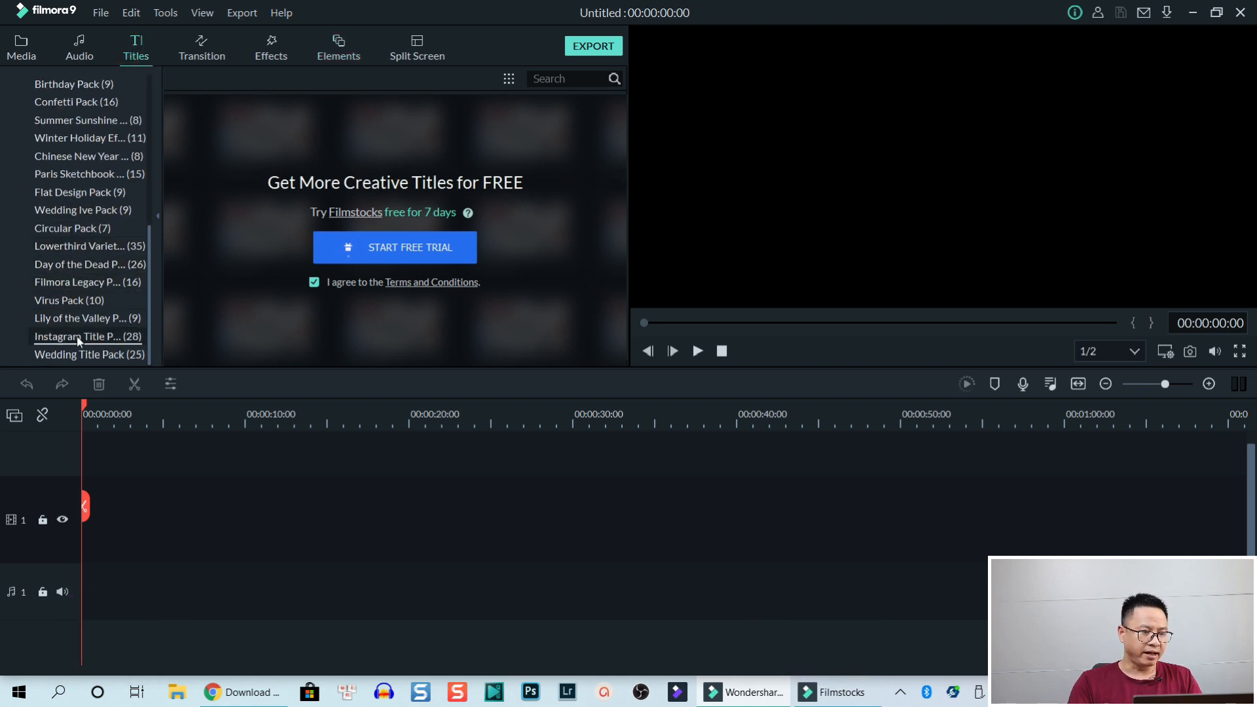
pyautogui.click(76, 337)
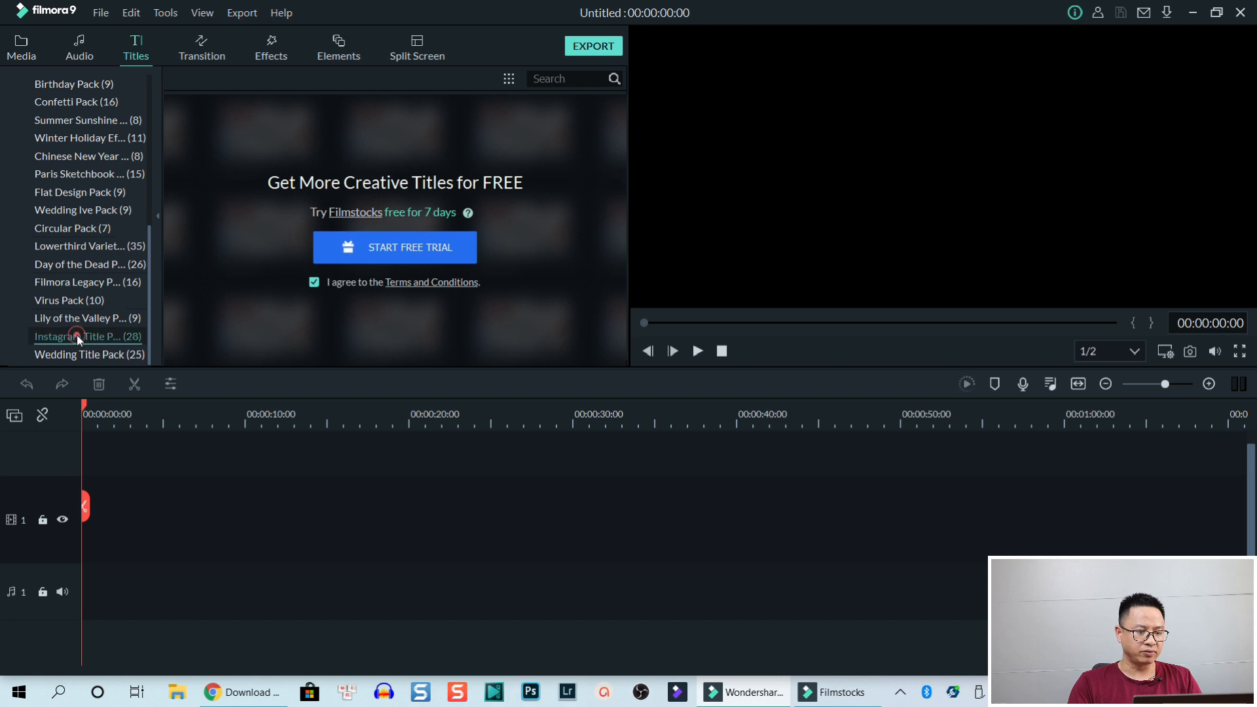
# Drag an Instagram Title Pack title onto the video track, raising the subscription warning.
pyautogui.click(79, 336)
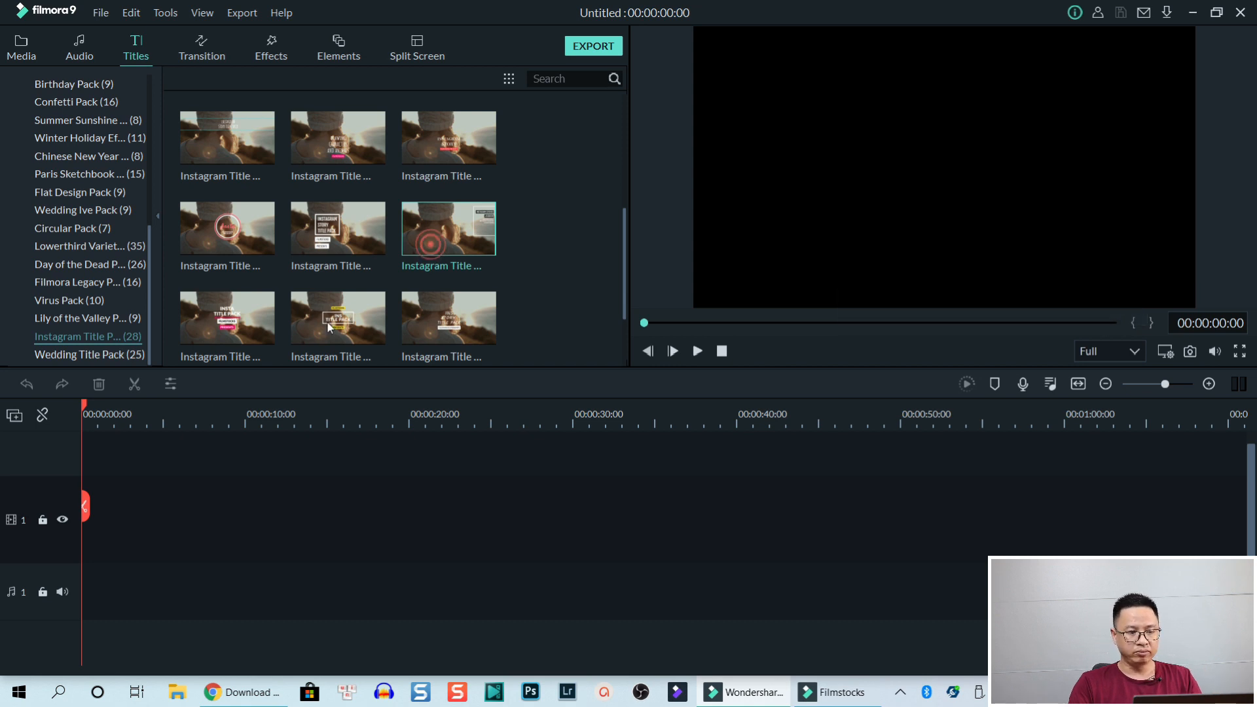
pyautogui.moveTo(98, 549)
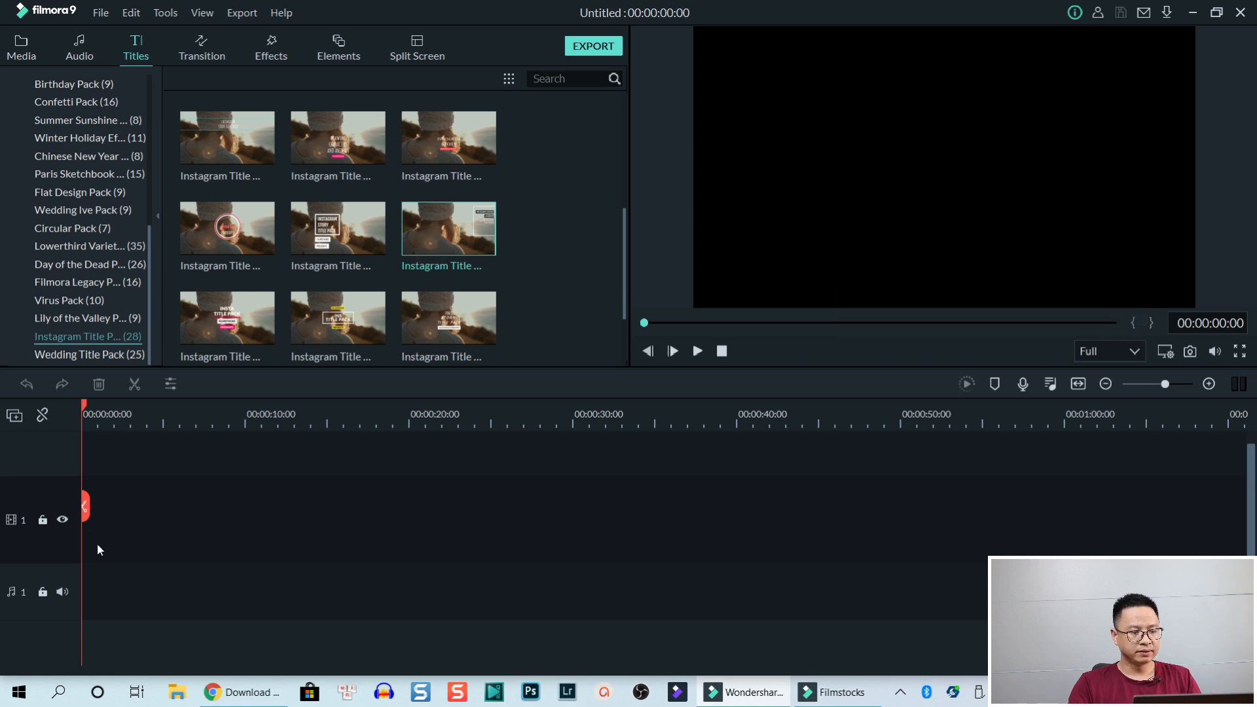
pyautogui.moveTo(114, 533)
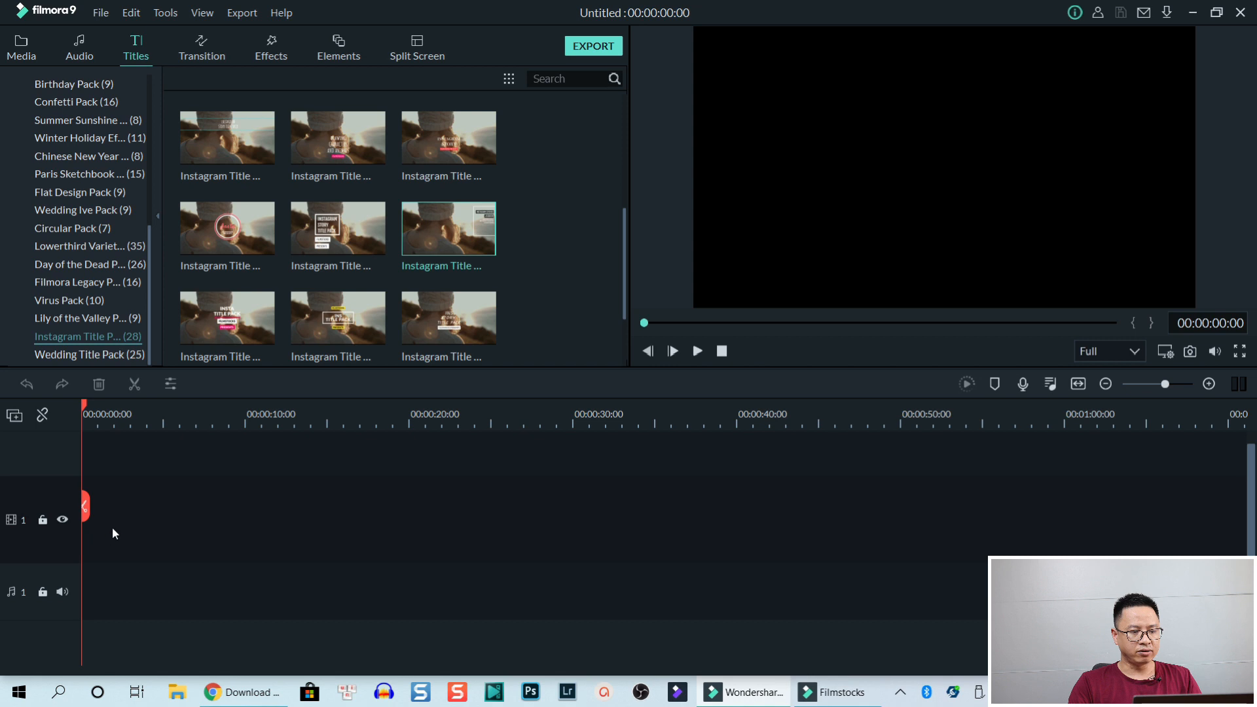
pyautogui.moveTo(448, 227); pyautogui.dragTo(212, 453)
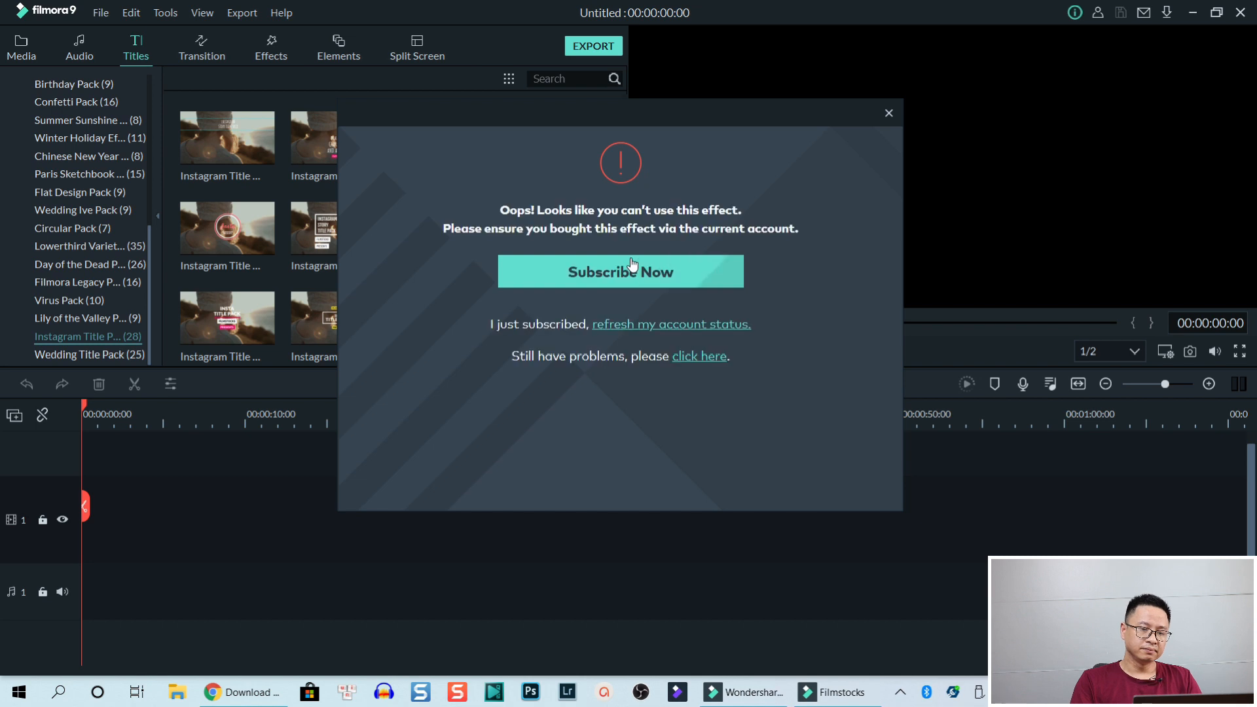
pyautogui.moveTo(569, 233)
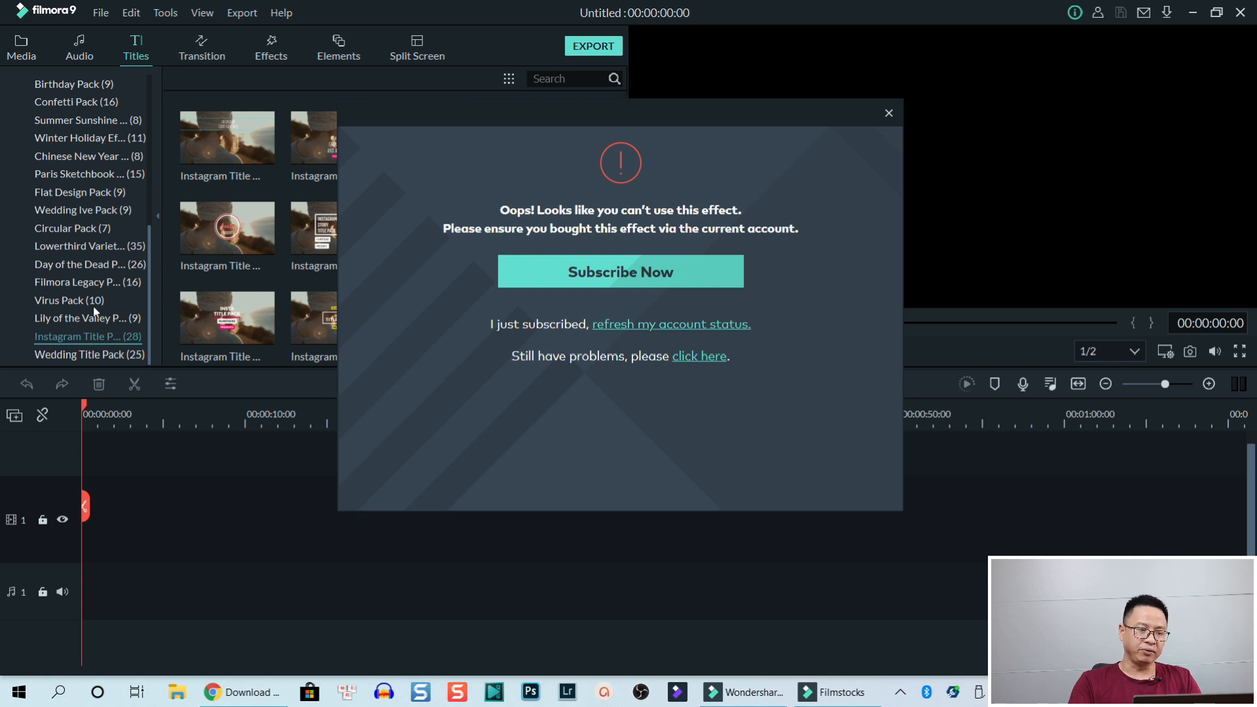
pyautogui.moveTo(108, 301)
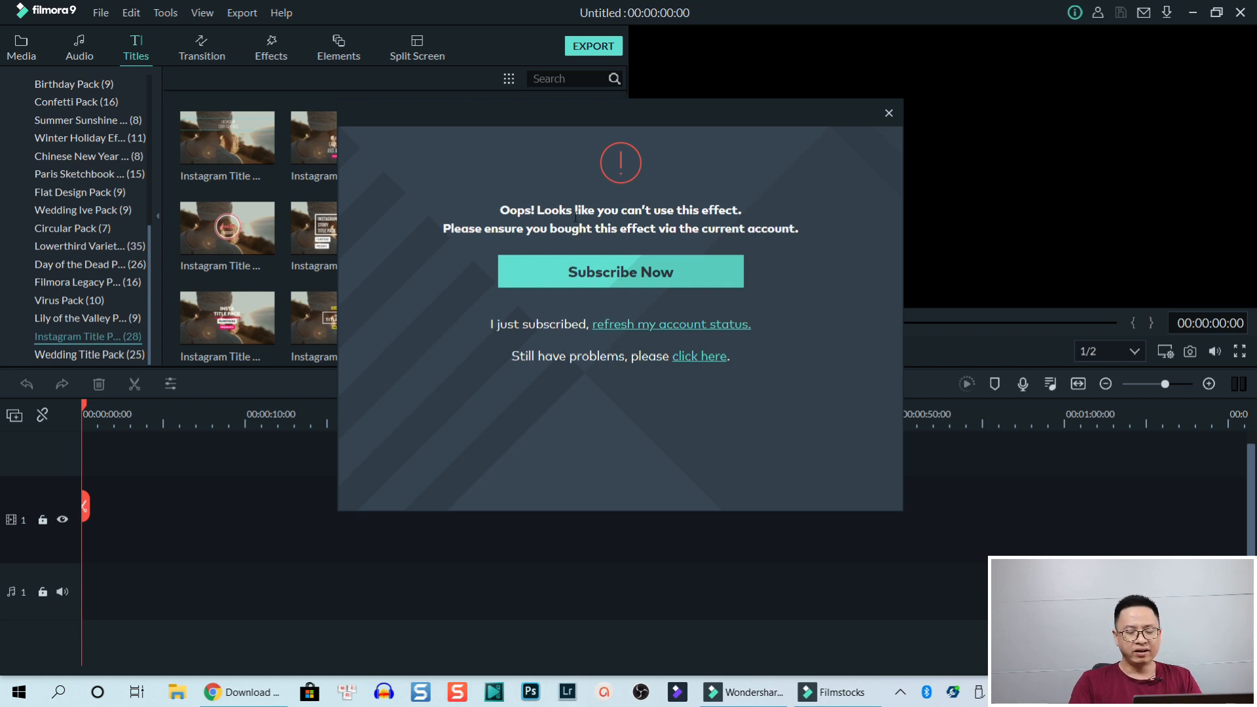
# Dismiss the can't-use-this-effect warning, leaving the timeline empty.
pyautogui.click(888, 113)
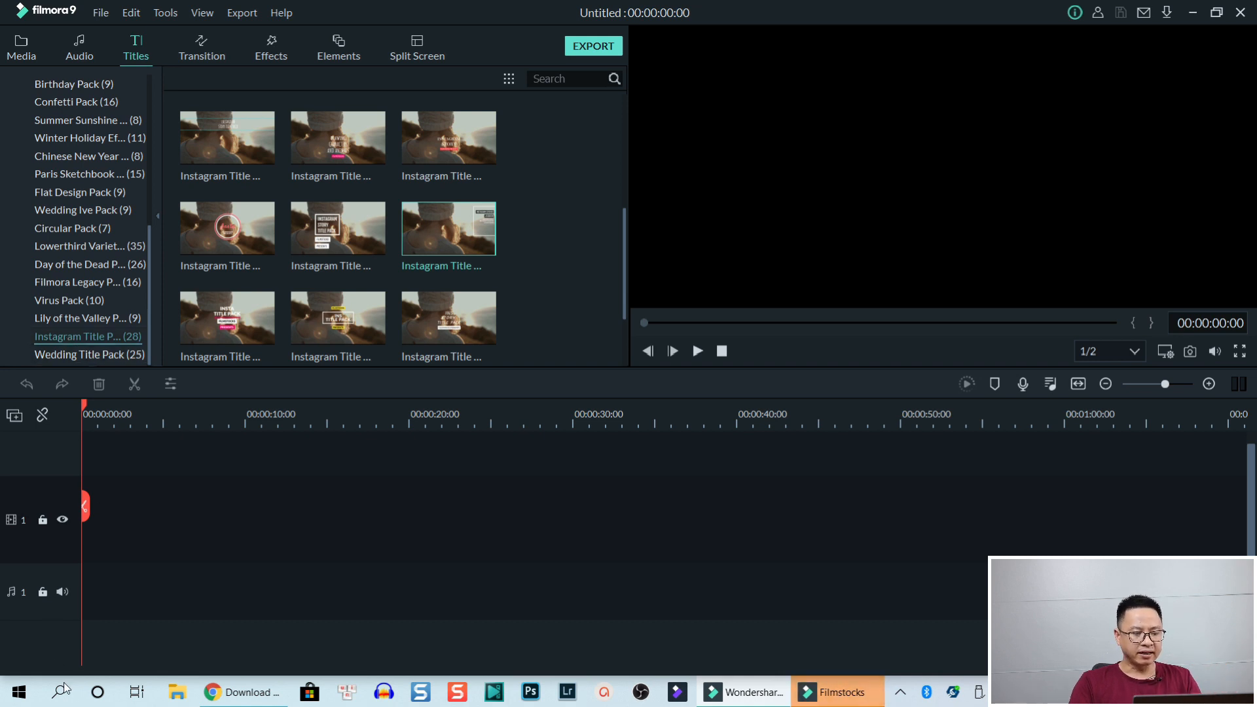
# Search Windows for 'wonder' to locate the Wondershare Filmora 9 folder.
pyautogui.click(59, 690)
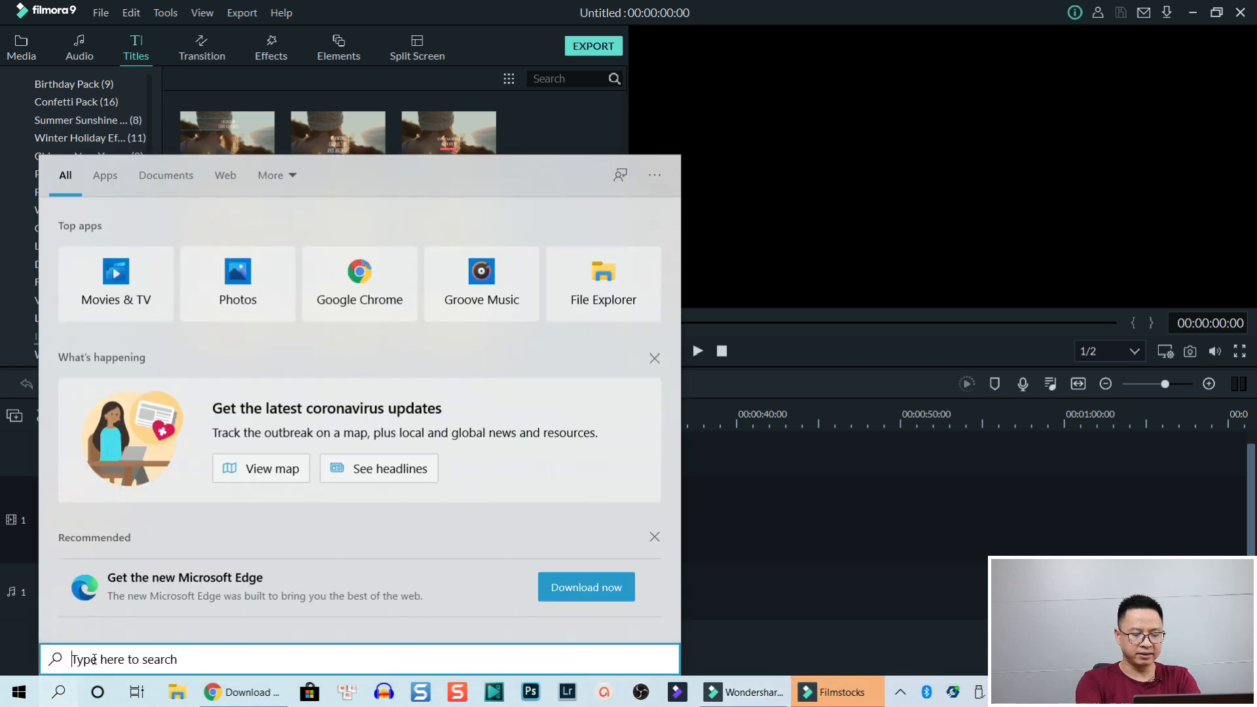
pyautogui.write('wondershare')
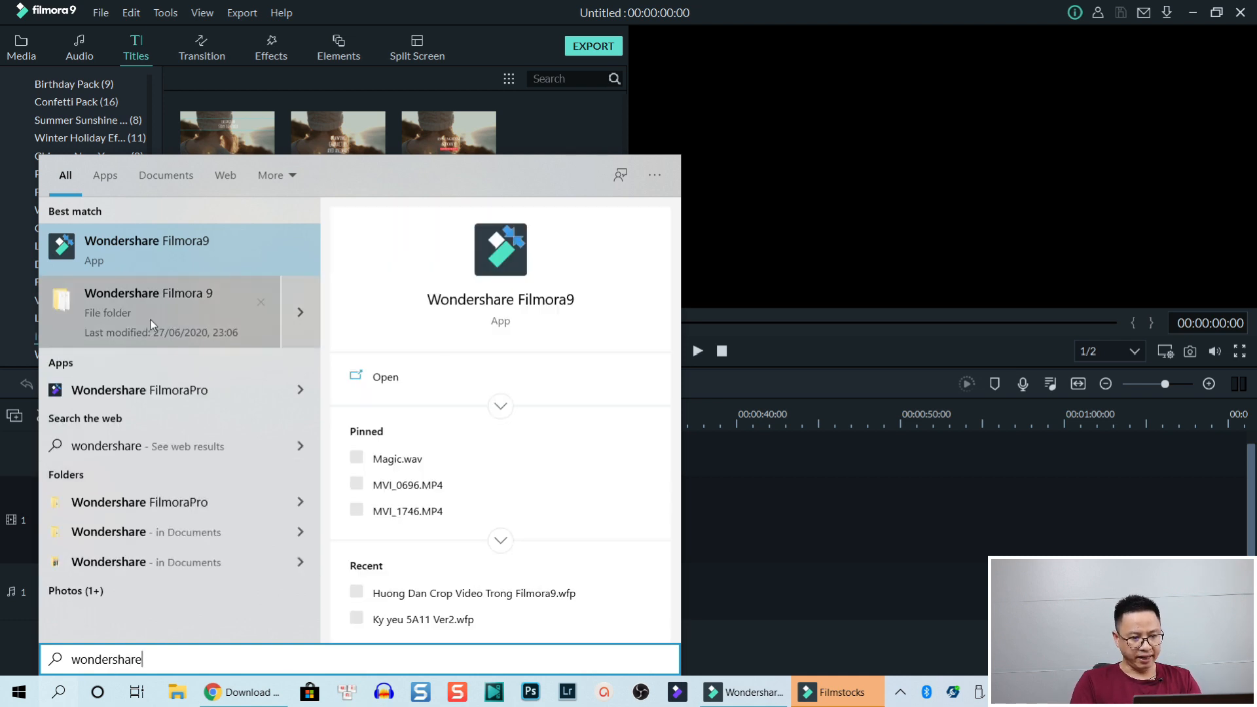
pyautogui.moveTo(149, 307)
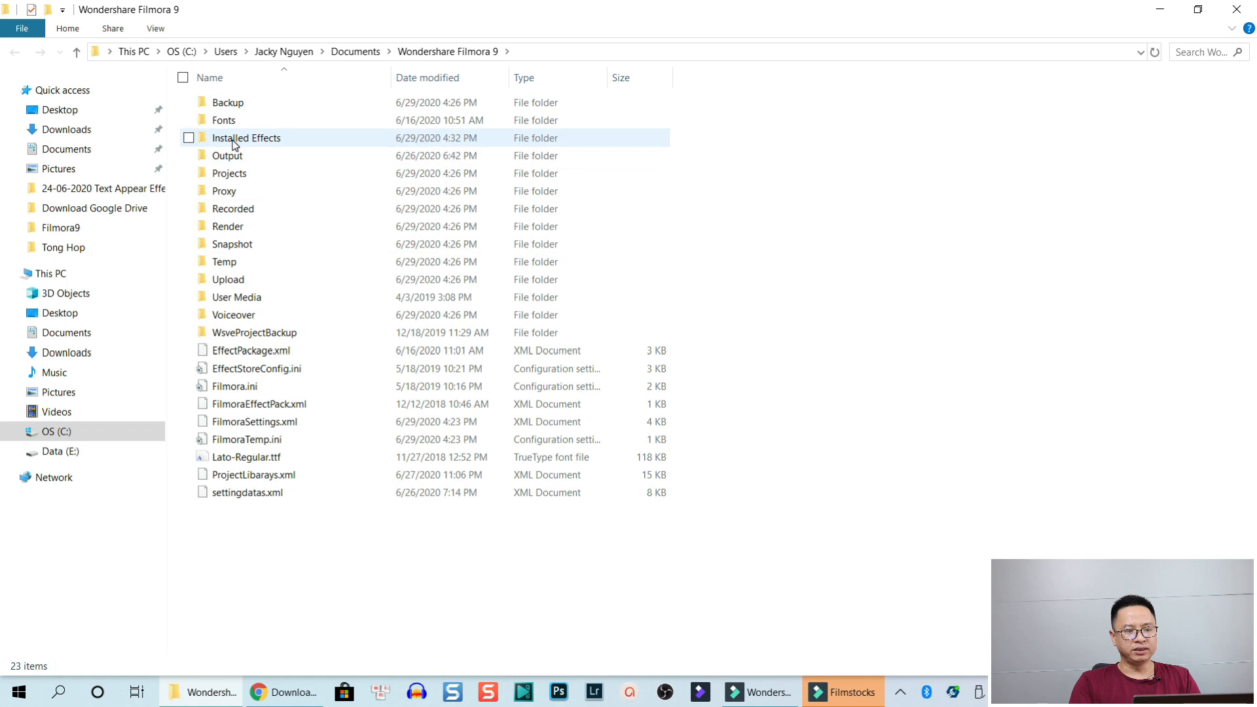
# Delete the instagram_title_pack folder from Installed Effects.
pyautogui.doubleClick(246, 137)
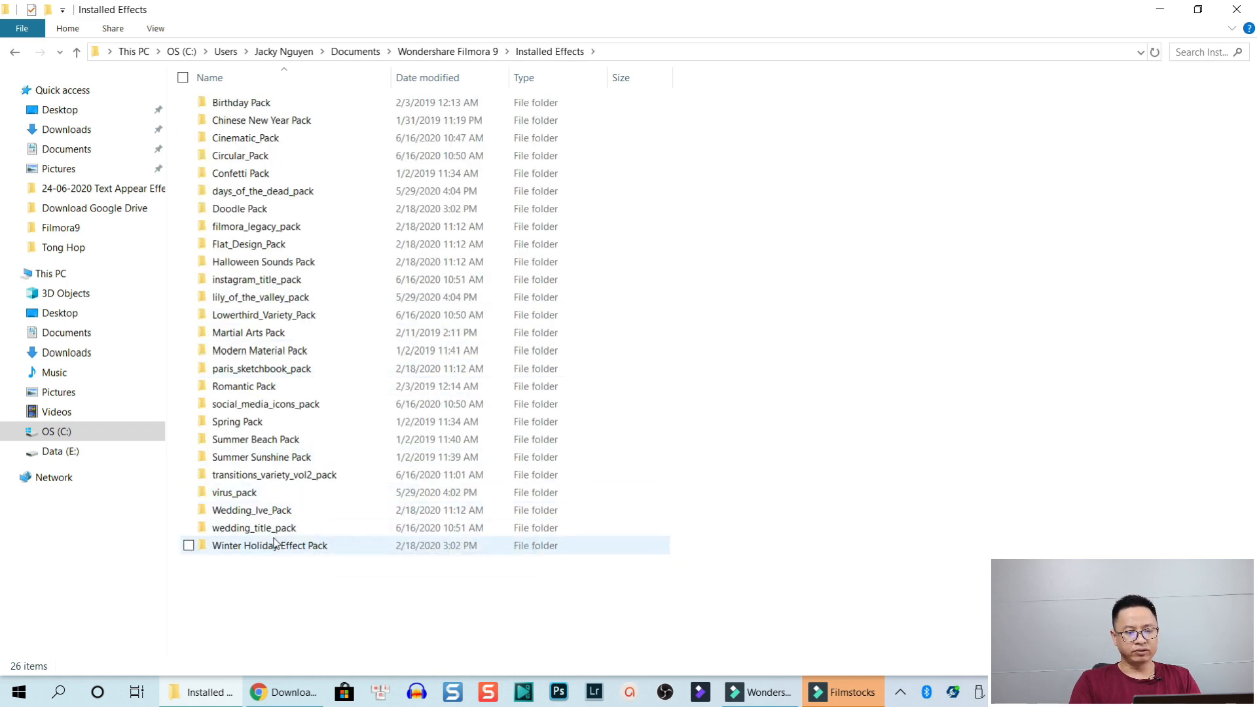
pyautogui.moveTo(274, 542)
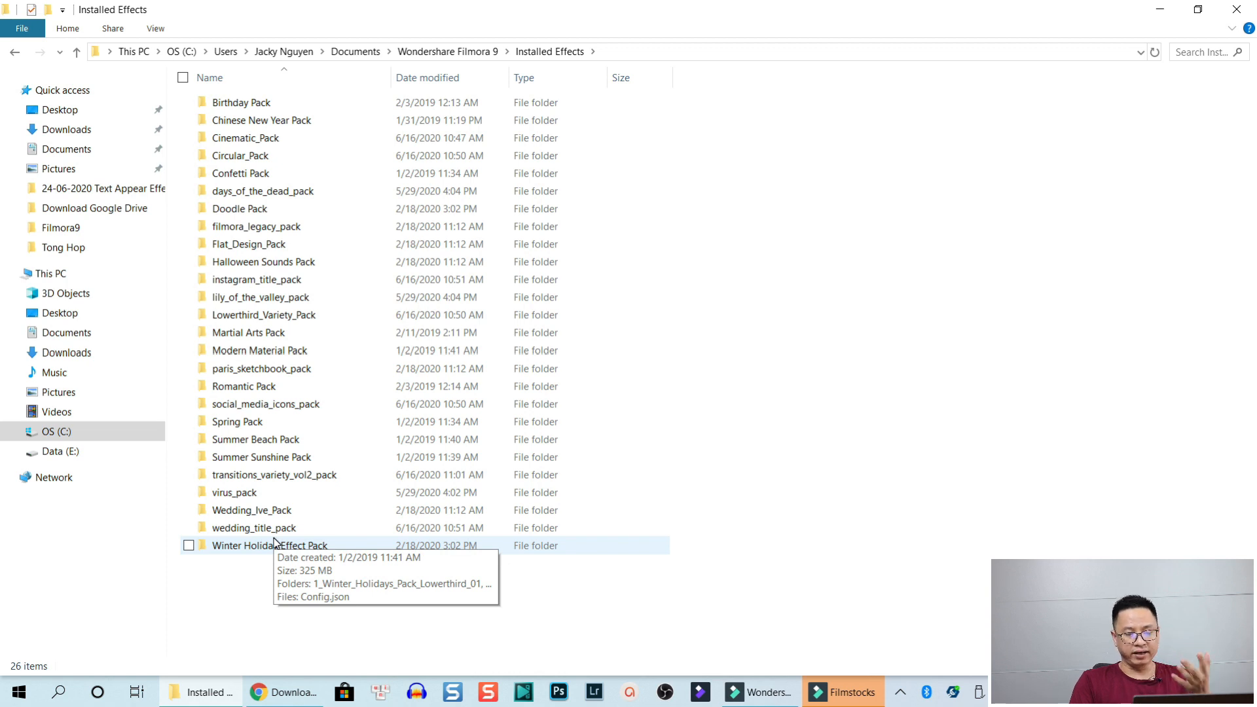
pyautogui.moveTo(254, 479)
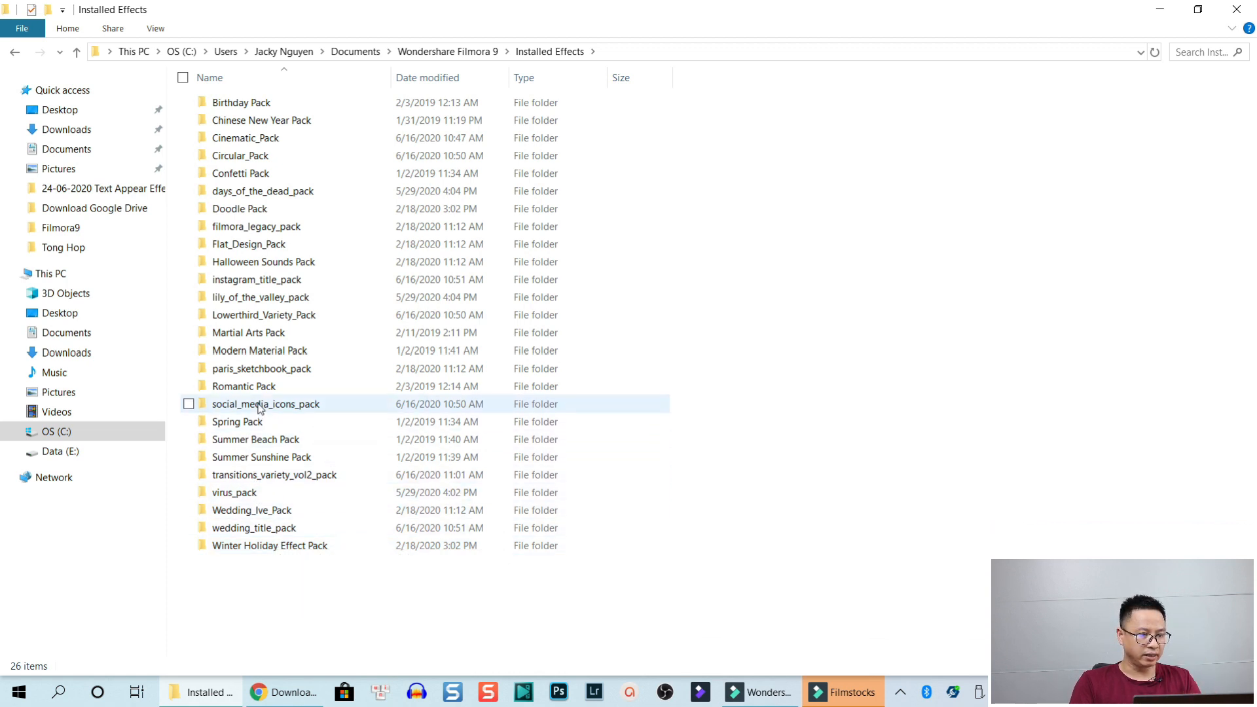
pyautogui.click(257, 279)
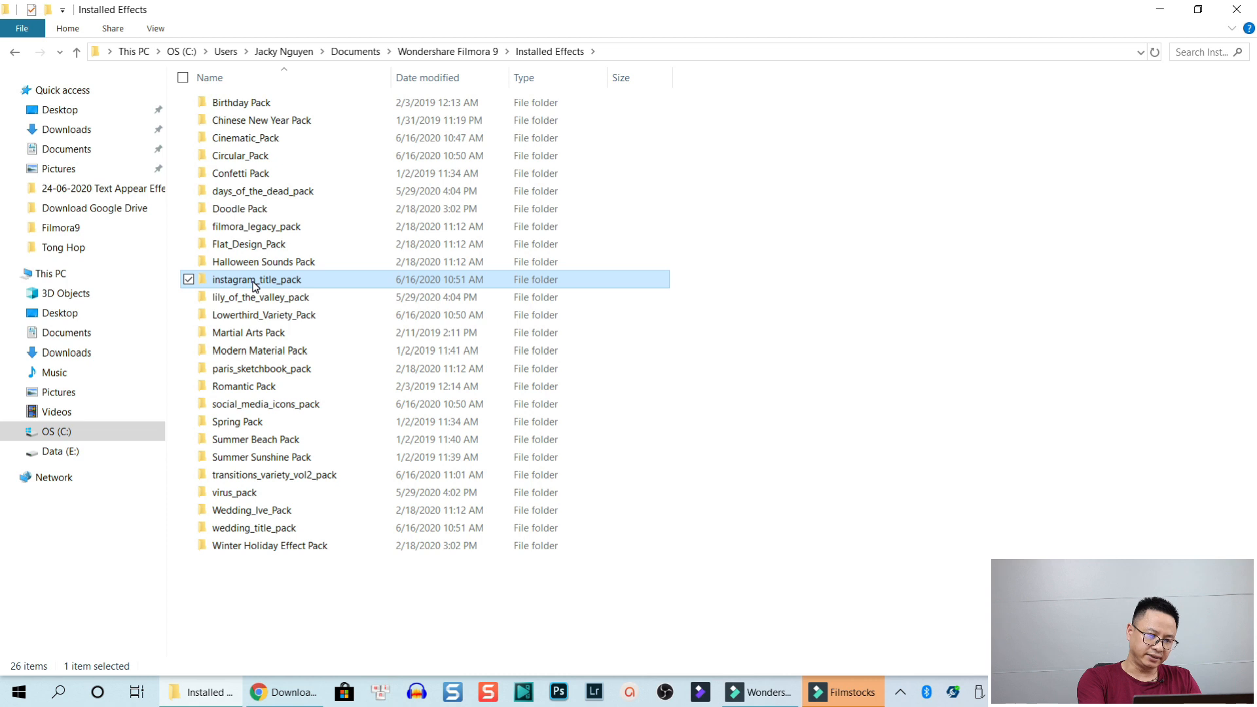
pyautogui.press('Delete')
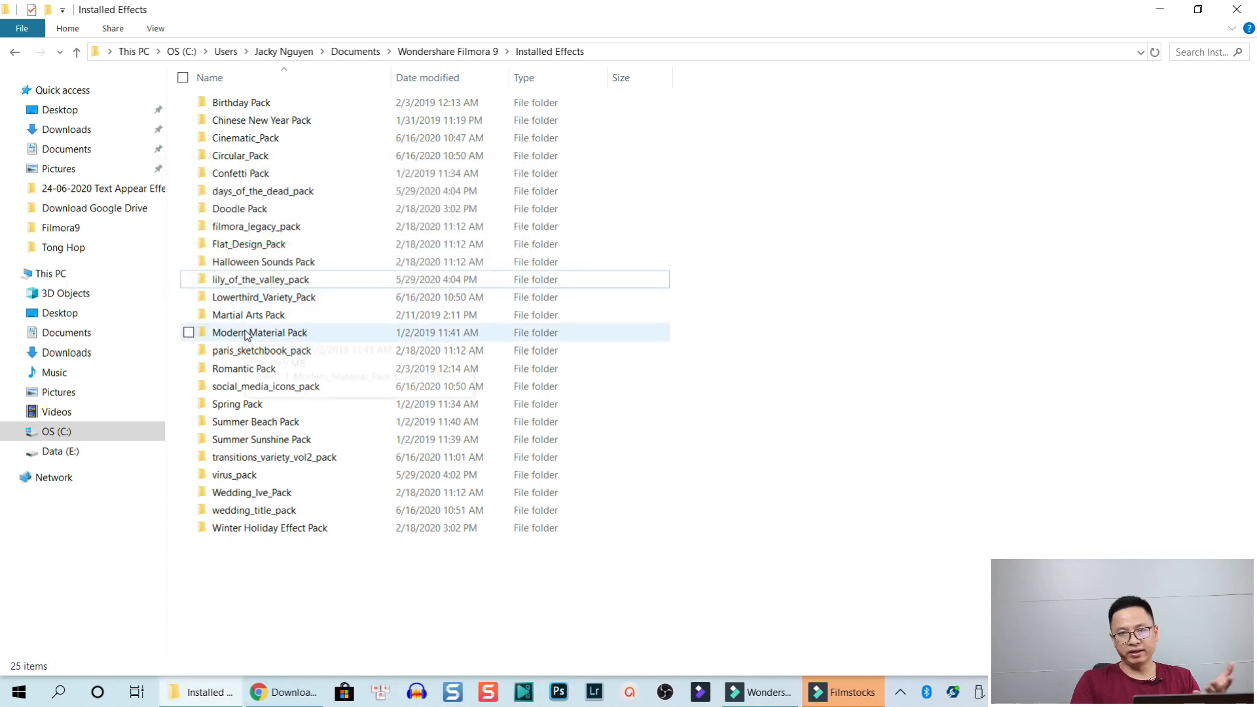
pyautogui.moveTo(249, 332)
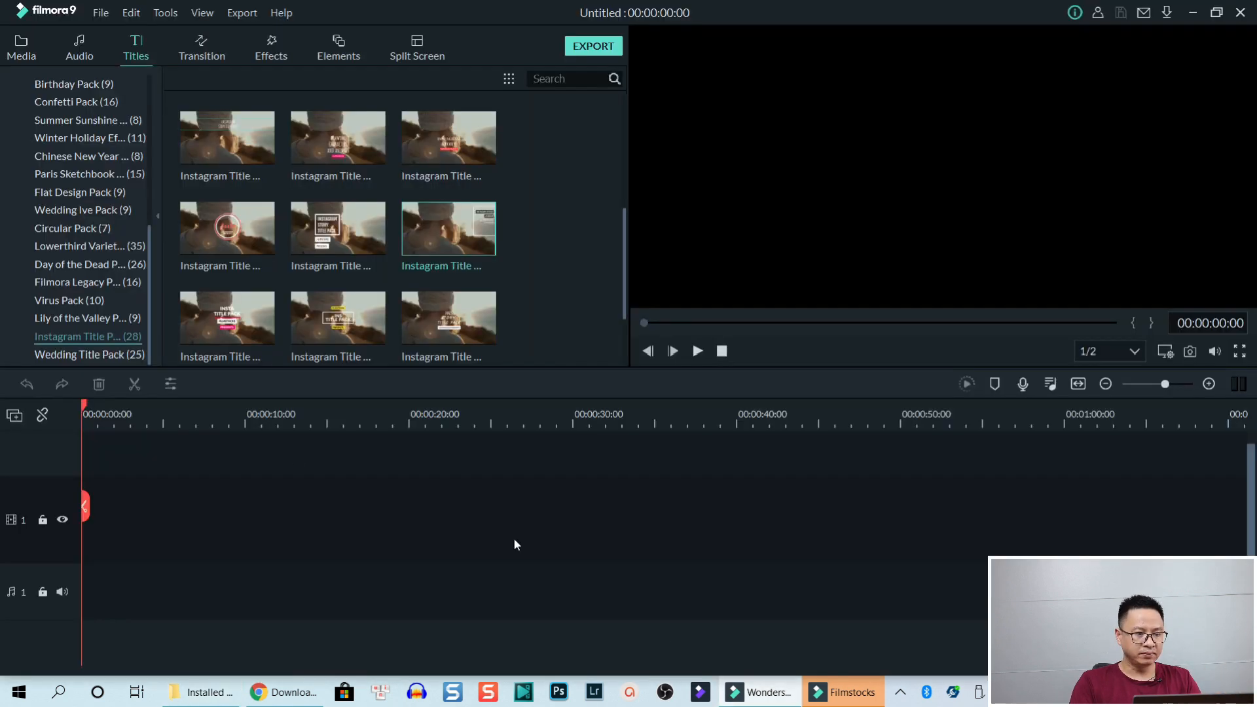
pyautogui.moveTo(522, 488)
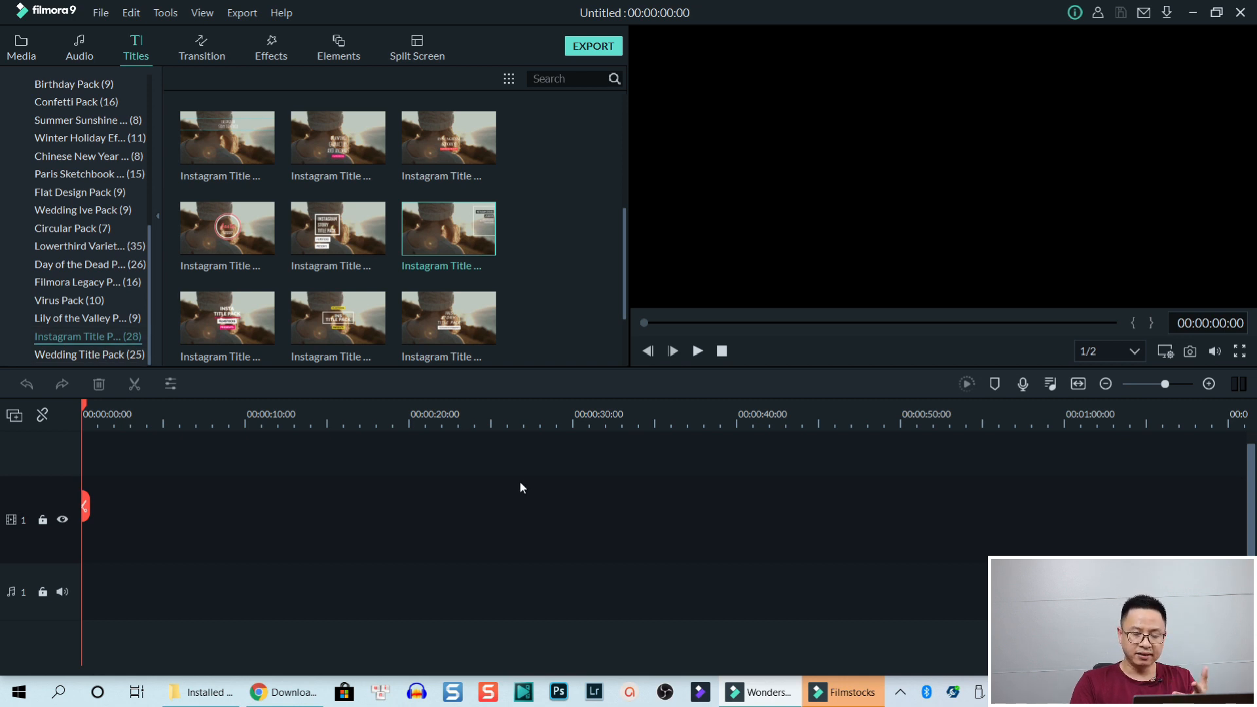
# Reopen the 'Delete Effect' project and show the Titles library's Filmstocks pack list.
pyautogui.click(21, 48)
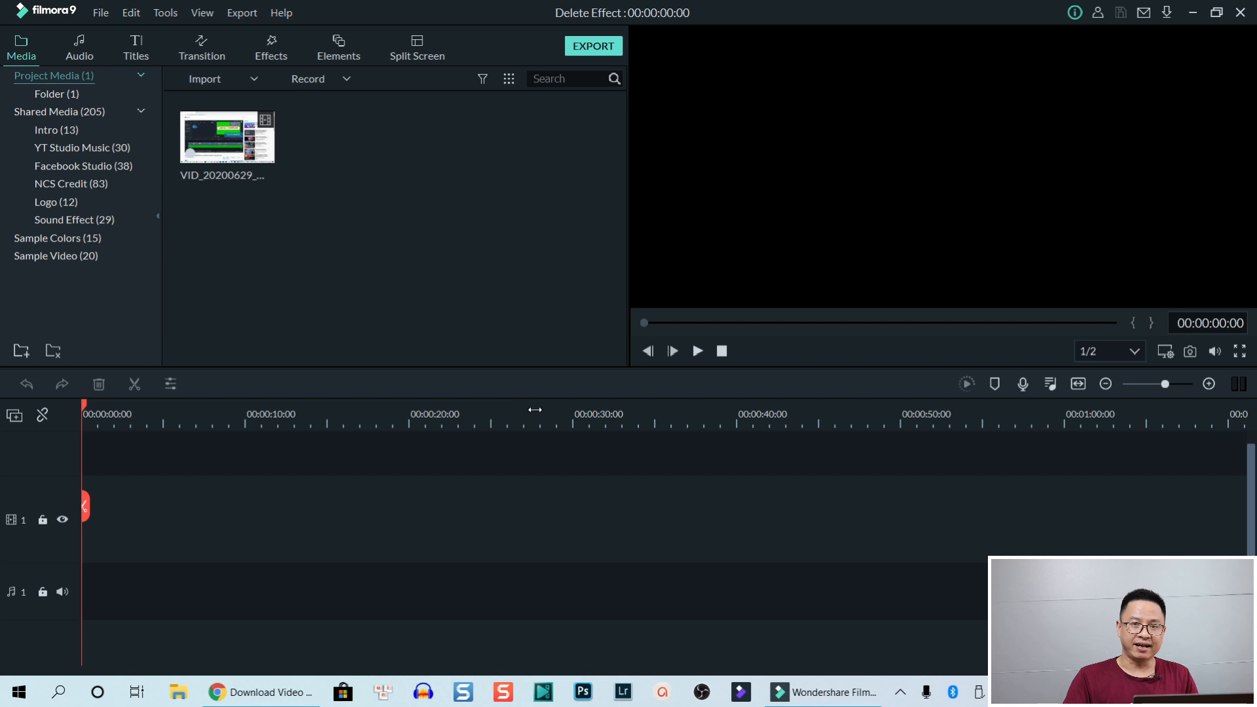
pyautogui.moveTo(438, 322)
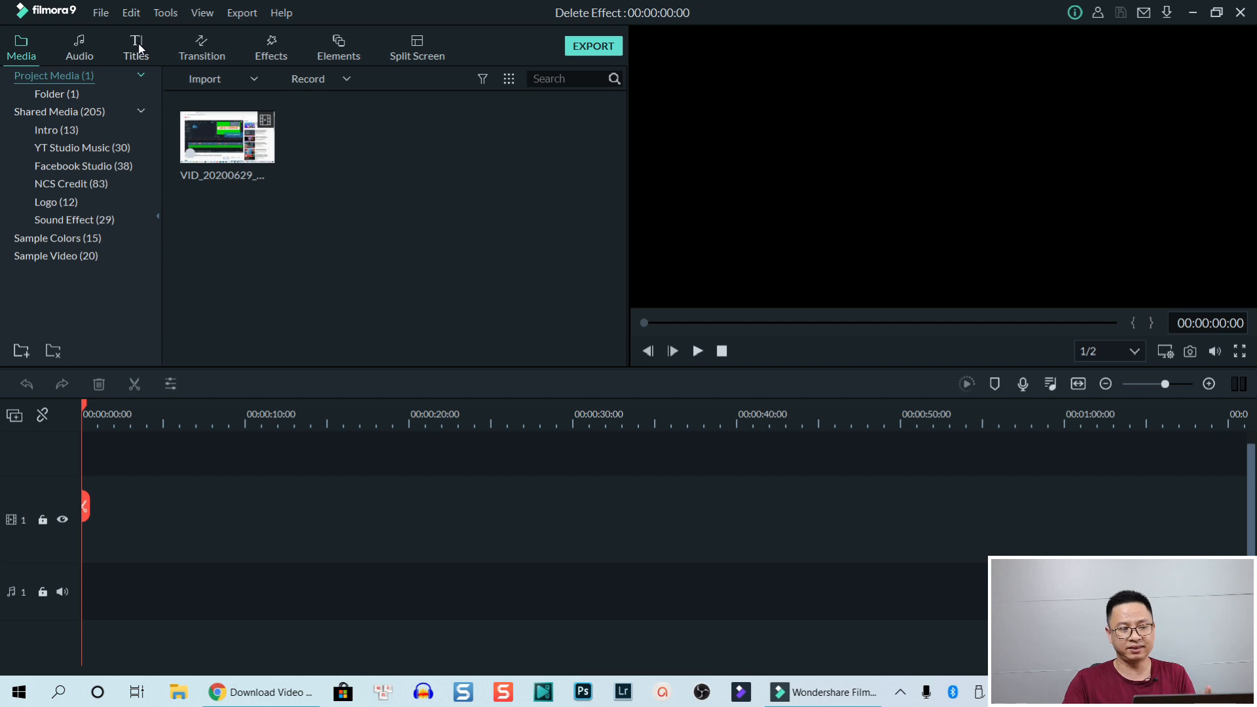
pyautogui.click(134, 40)
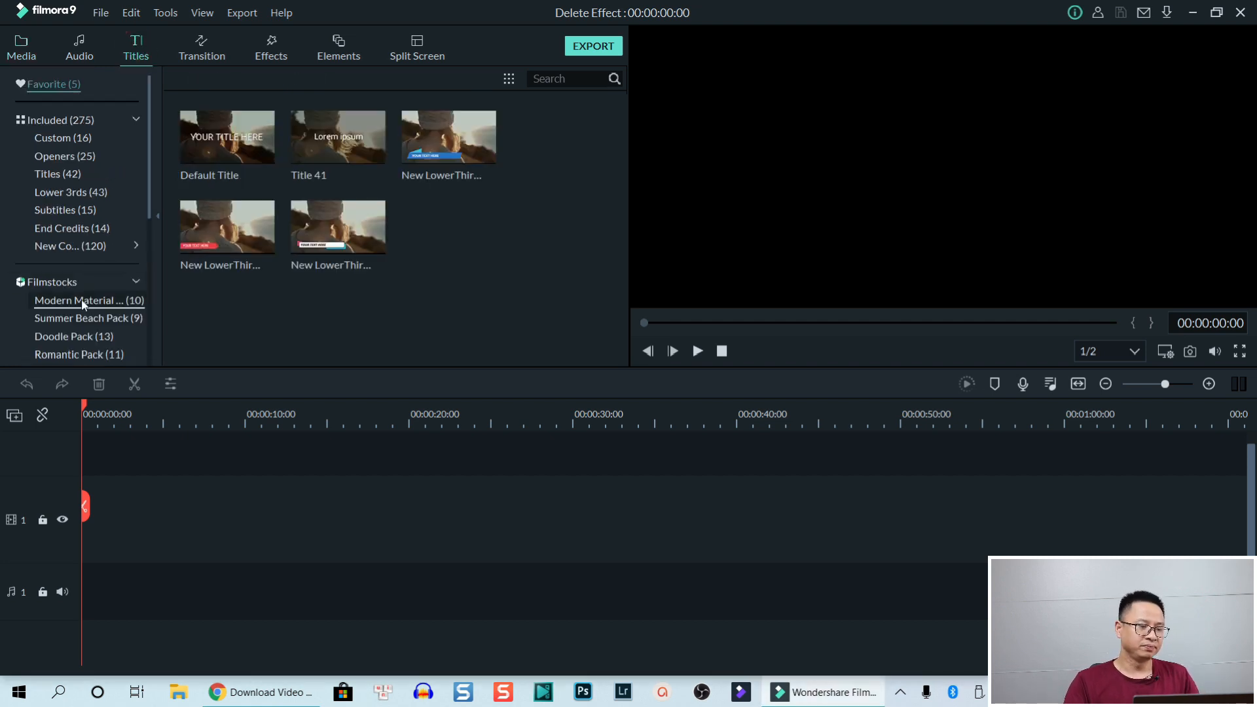
pyautogui.moveTo(163, 304)
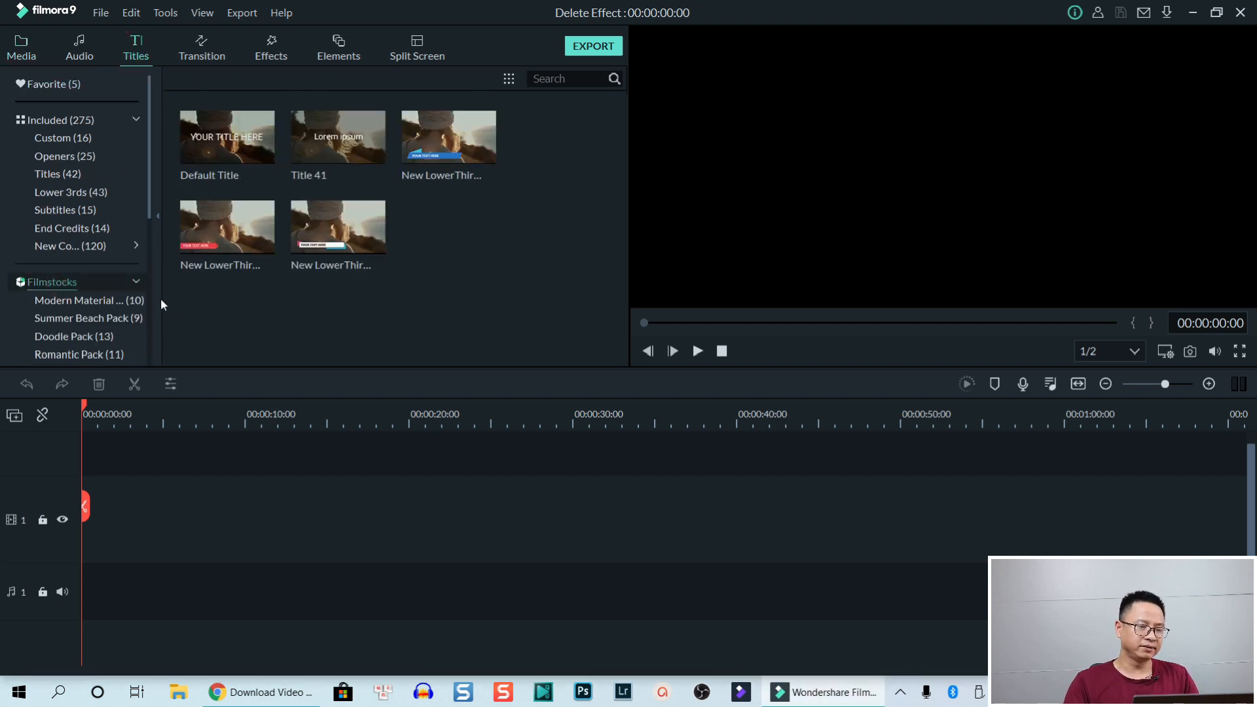